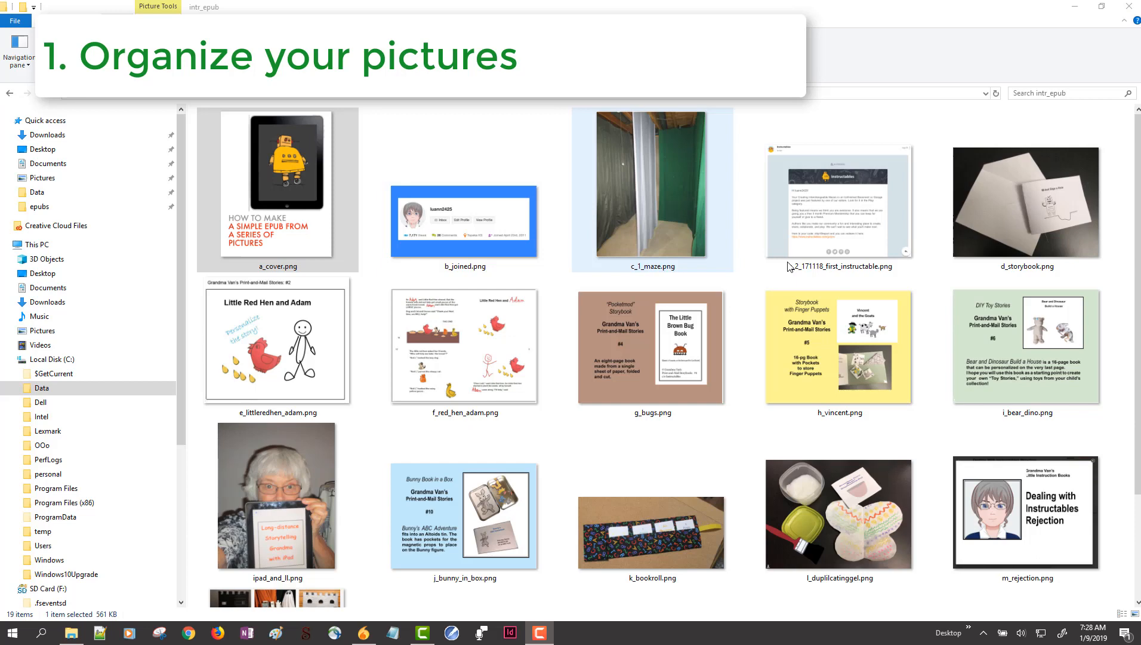
# Step: Switch from the intr_epub pictures folder to Sigil with a new, empty book
pyautogui.click(1027, 513)
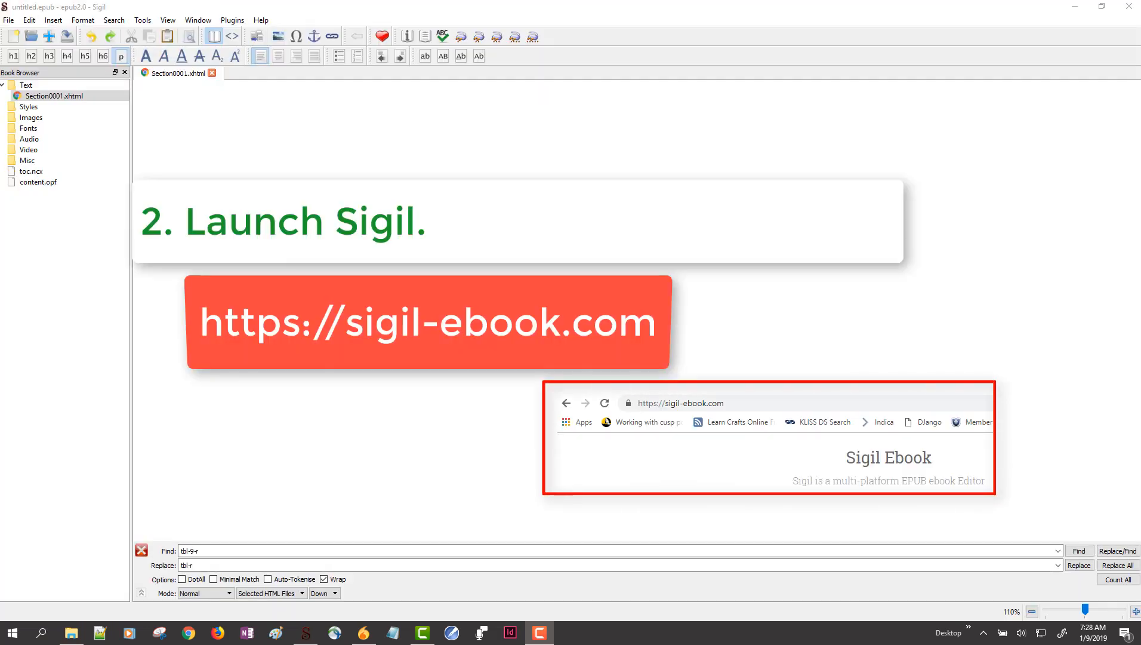
# Step: Add all pictures from the intr_epub folder as existing files into the Images folder
pyautogui.click(31, 117)
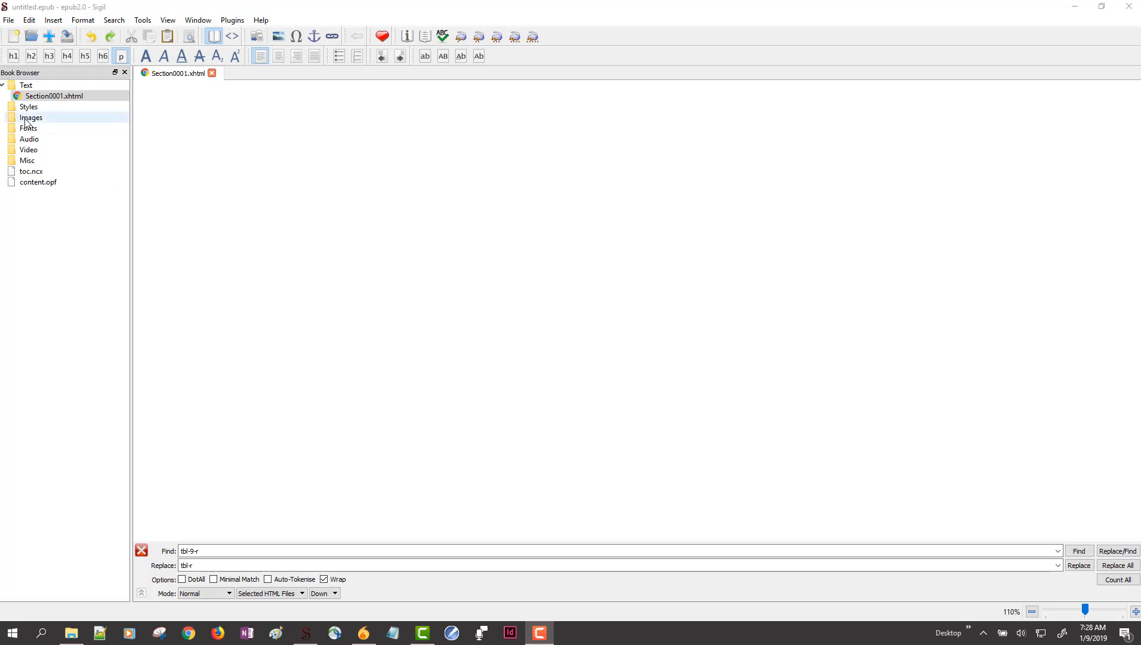
pyautogui.rightClick(31, 117)
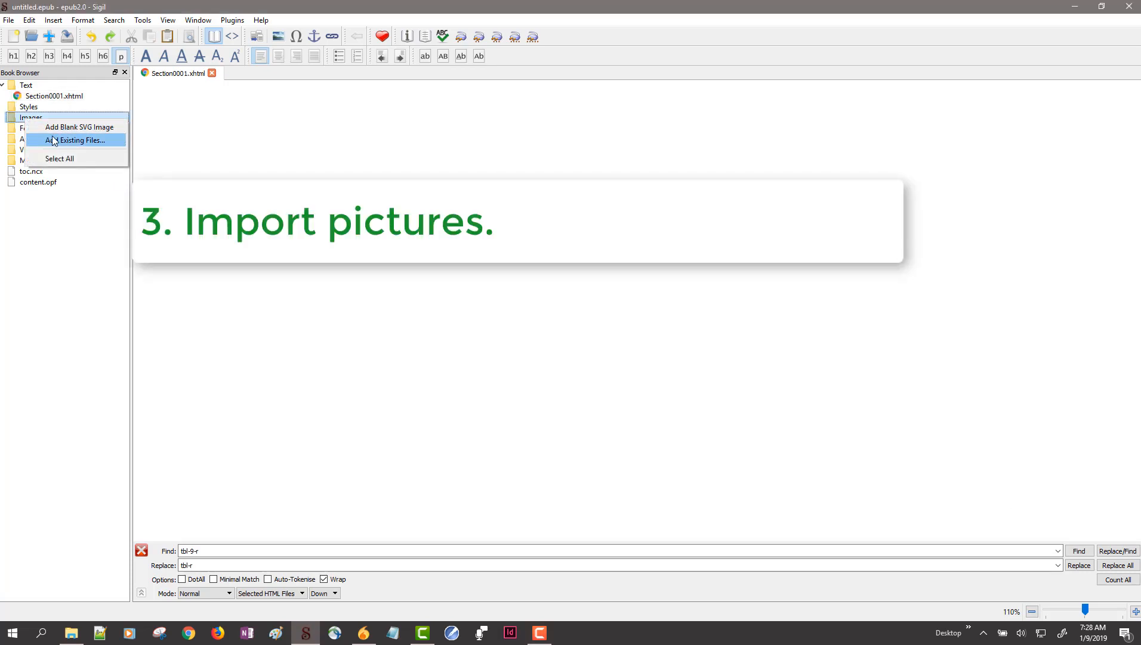
pyautogui.click(81, 140)
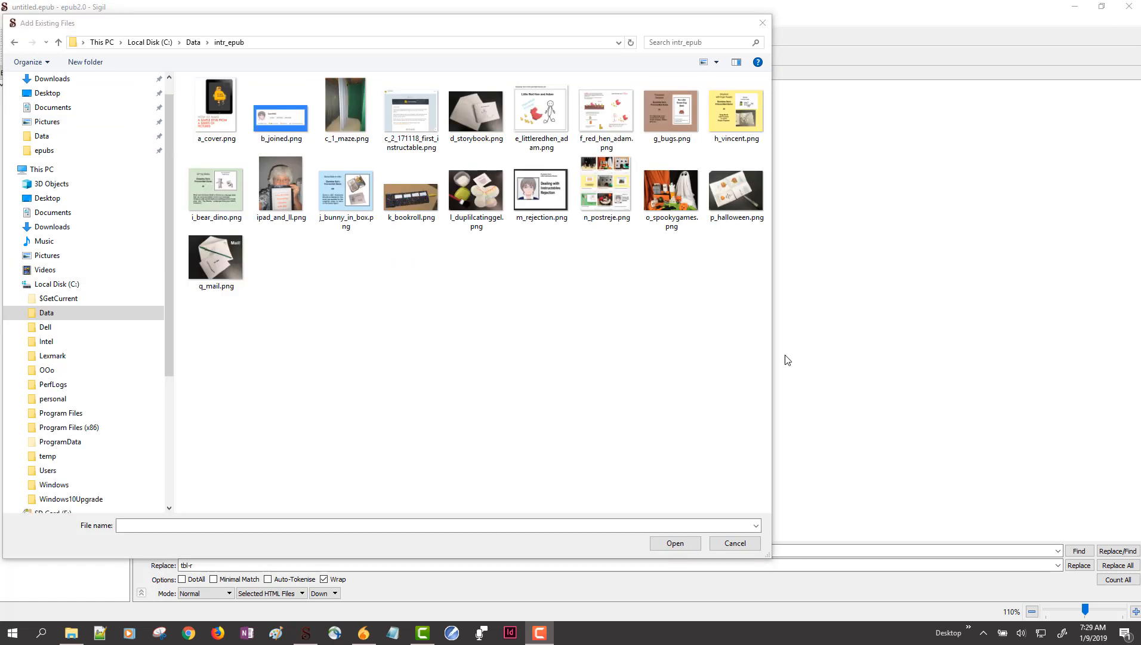
pyautogui.press('ctrl+a')
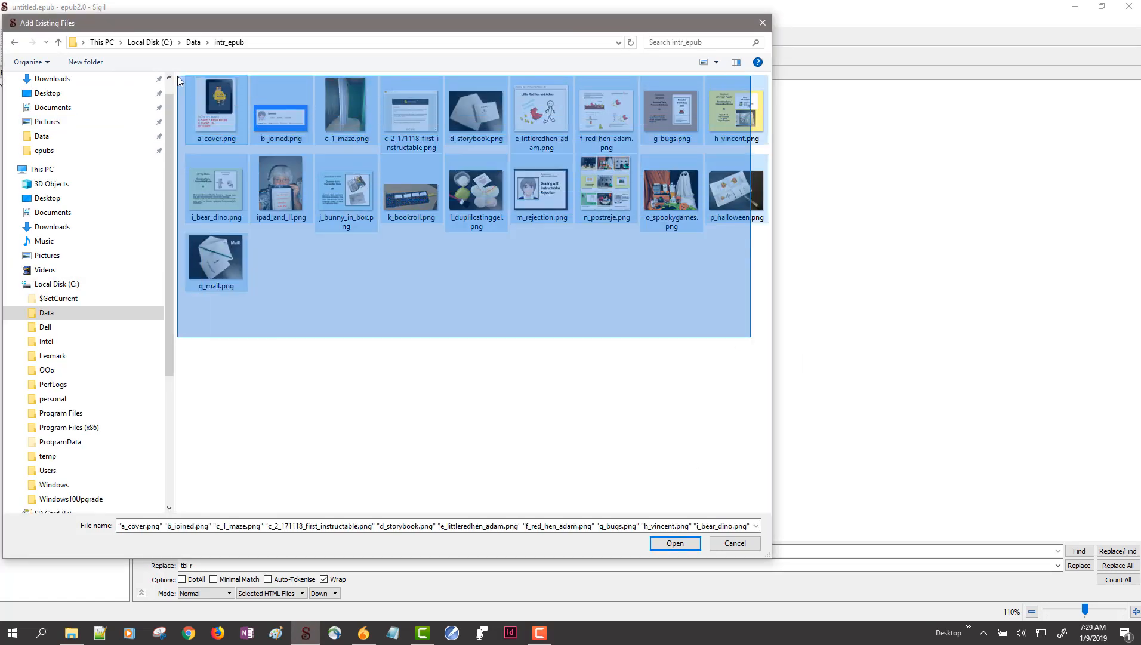
pyautogui.click(674, 543)
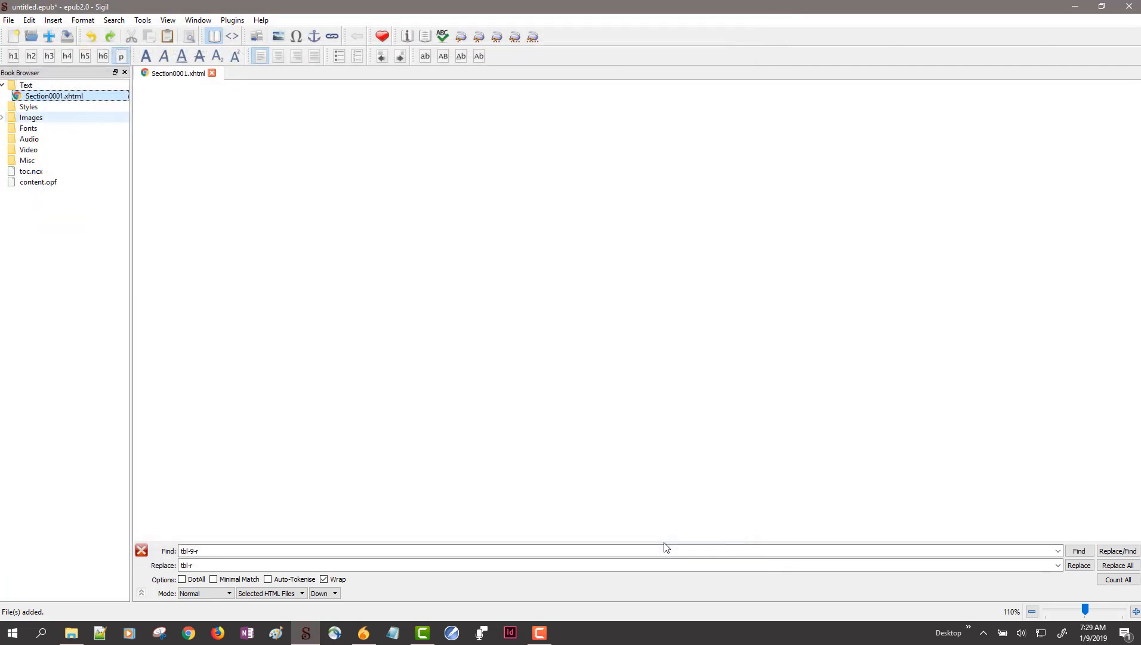
# Step: Expand the Images folder in the Book Browser to show the imported pictures
pyautogui.click(30, 138)
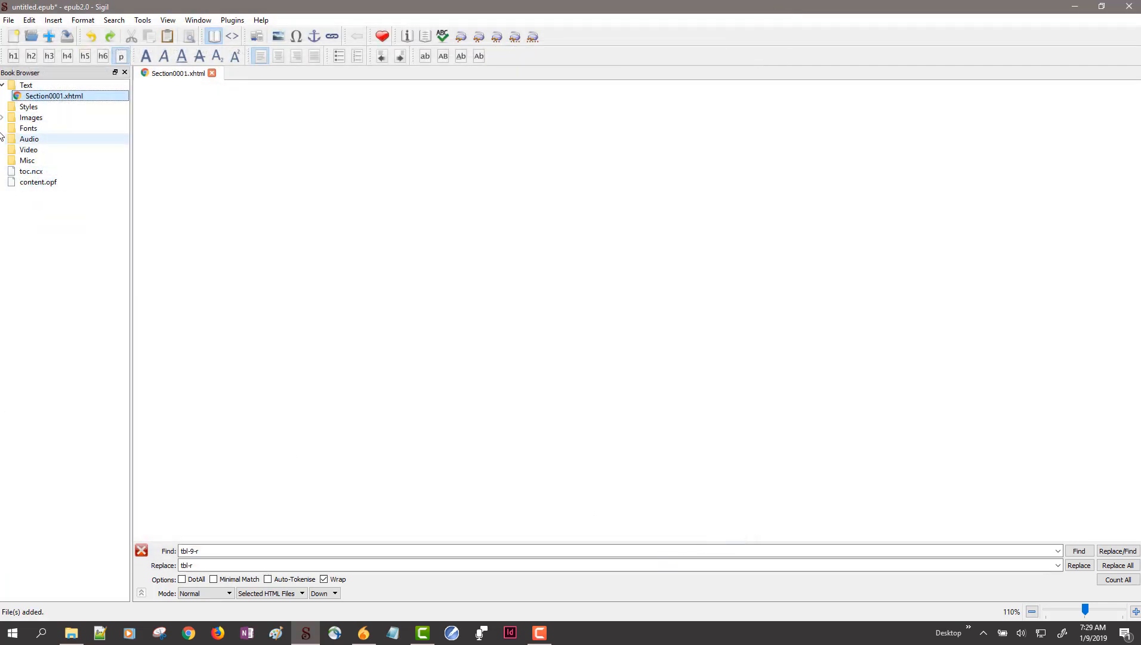
pyautogui.click(2, 117)
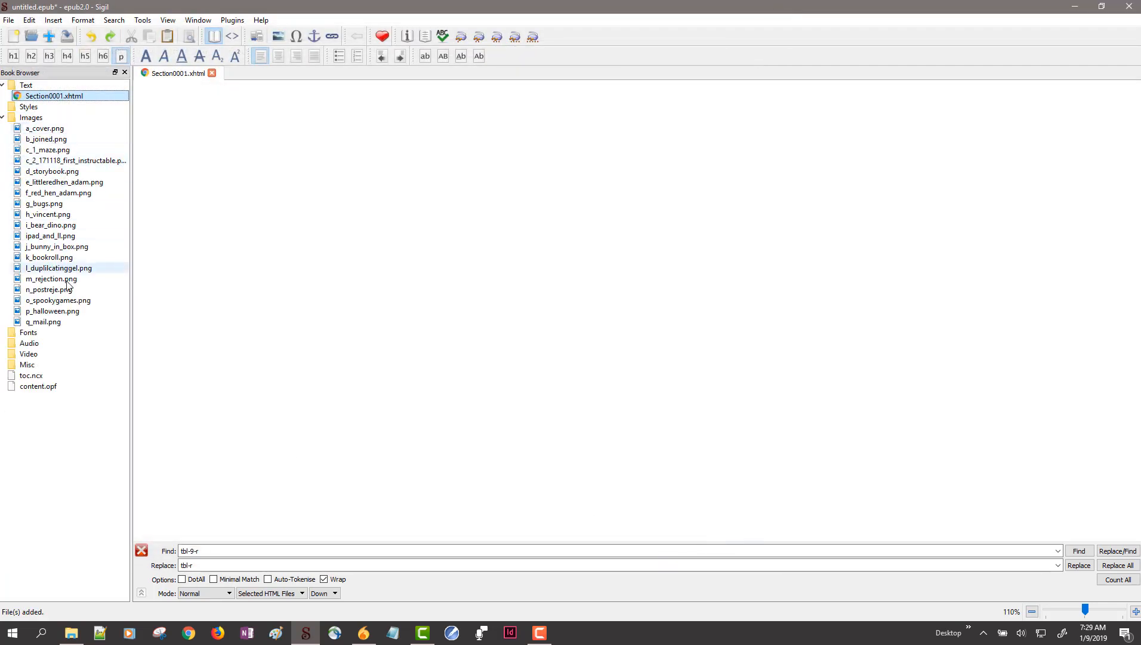
pyautogui.click(44, 128)
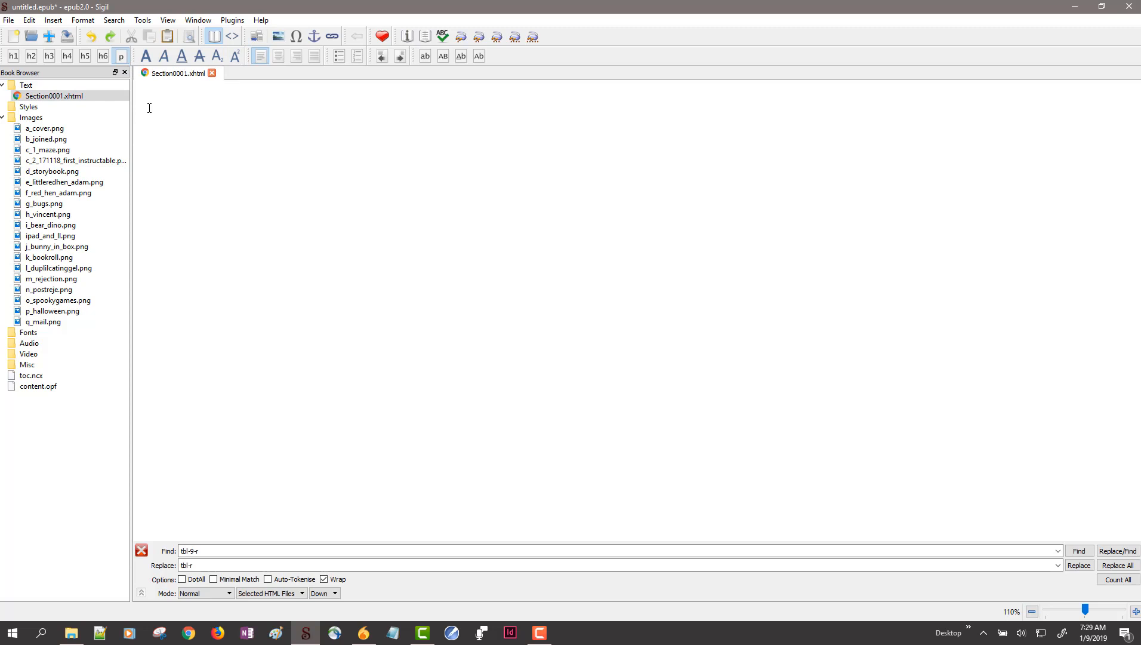
# Step: Write the title 'An Instructables Experience' on Section0001, then placeholder 'text' lines below it
pyautogui.write('4. Add text on the tabbed page.')
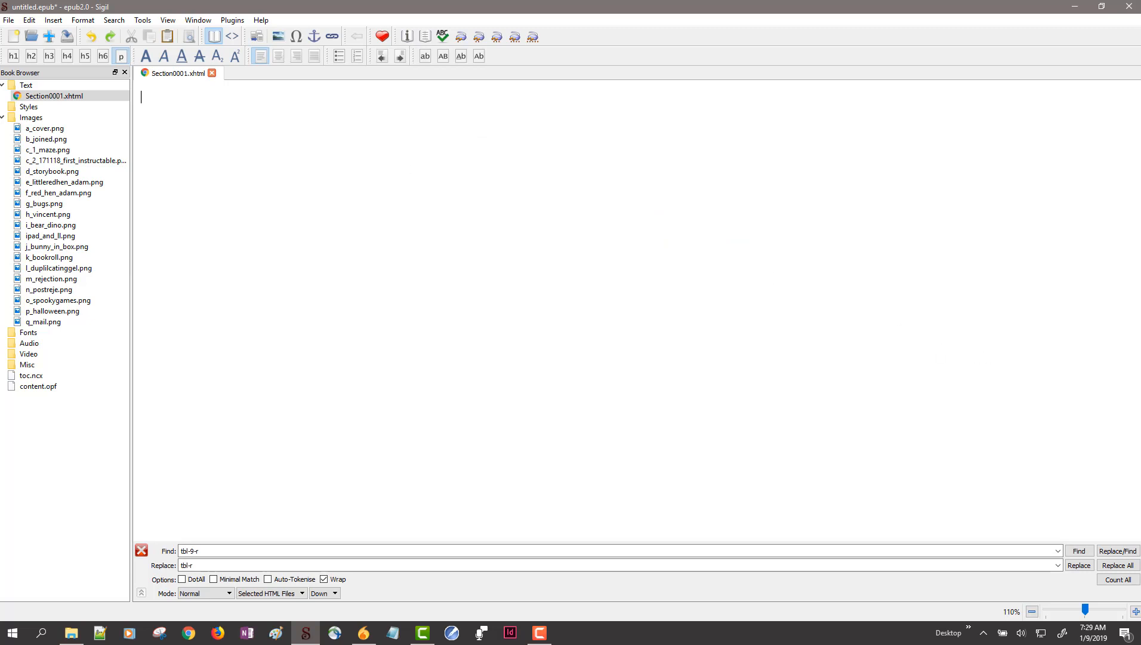
pyautogui.write('An Instructables E')
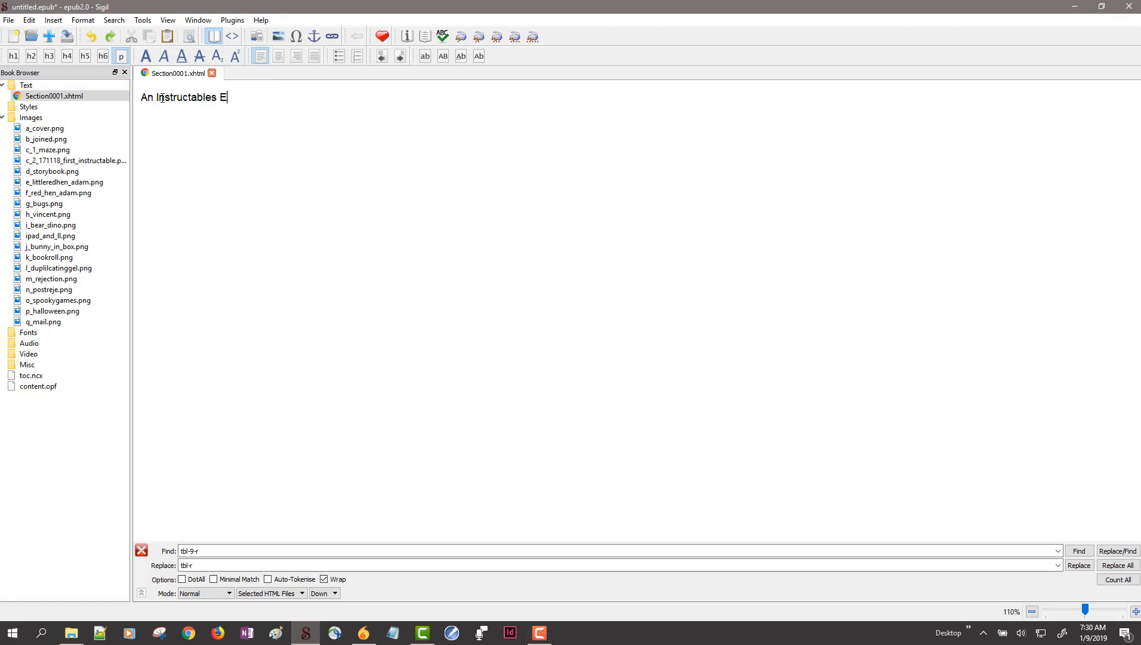
pyautogui.write('xperience')
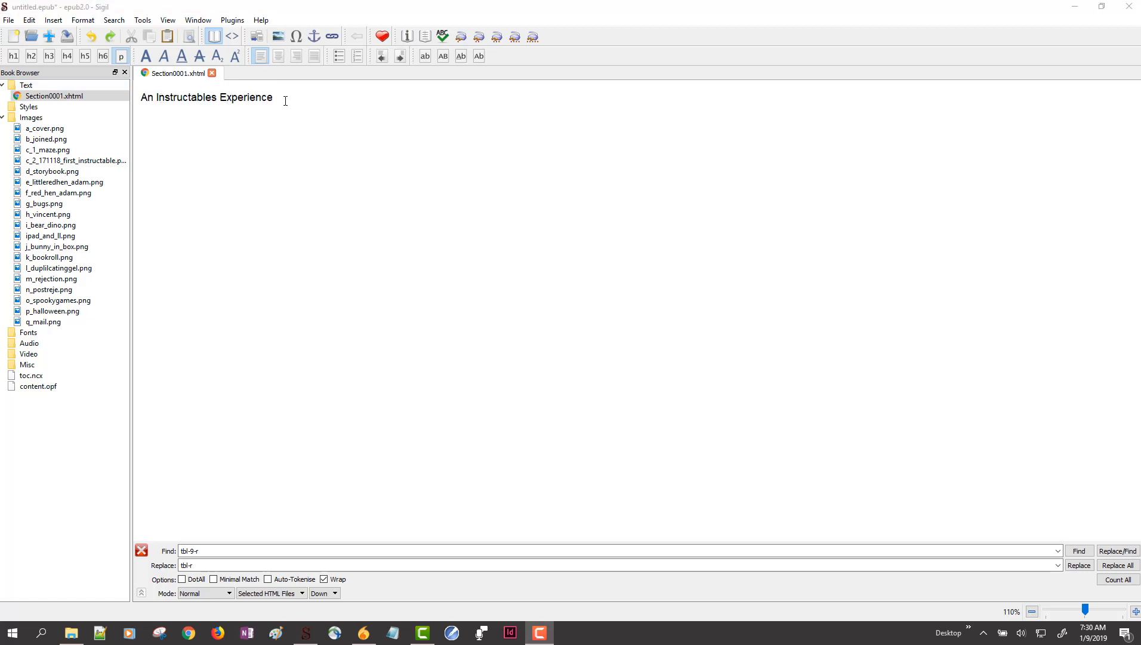
pyautogui.click(29, 107)
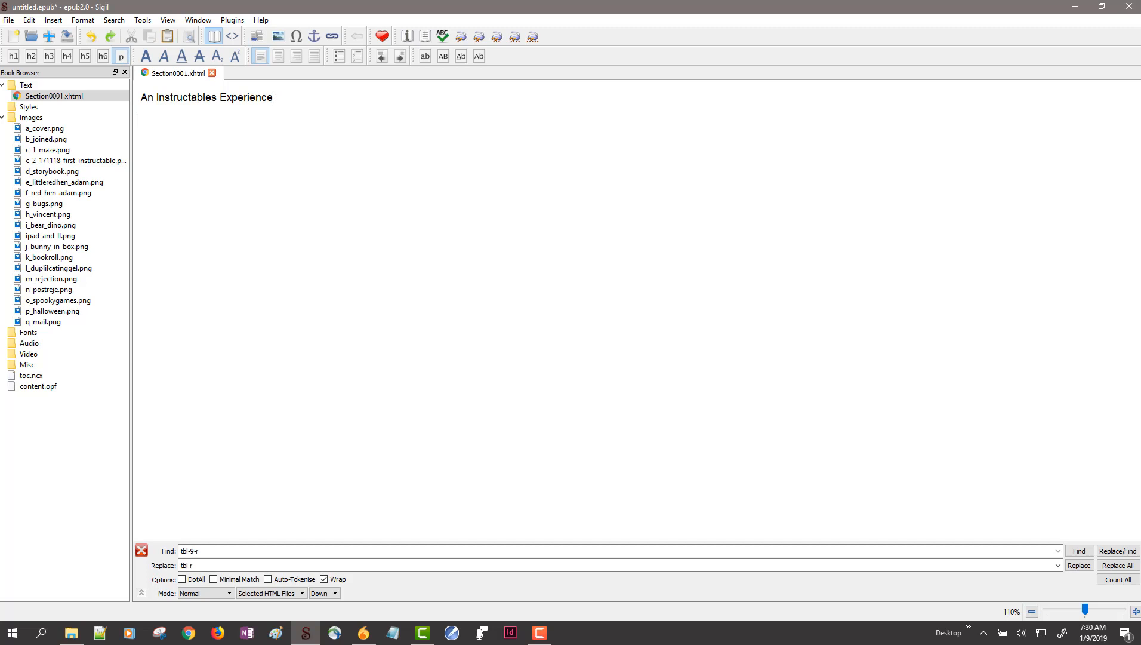
pyautogui.write('text')
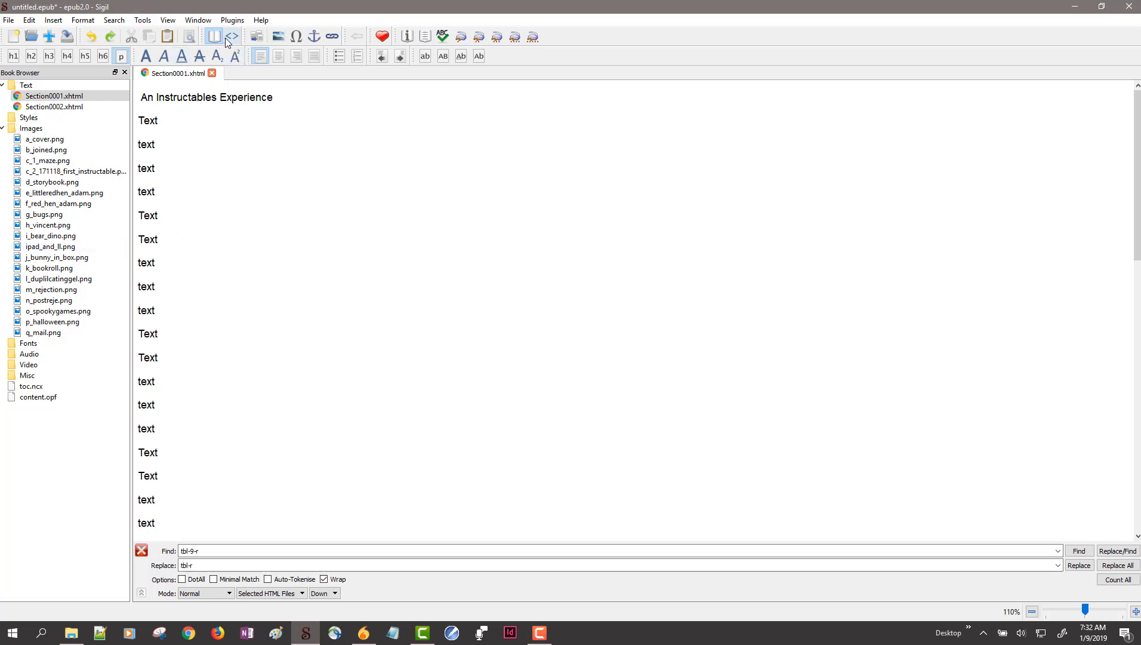
pyautogui.click(232, 36)
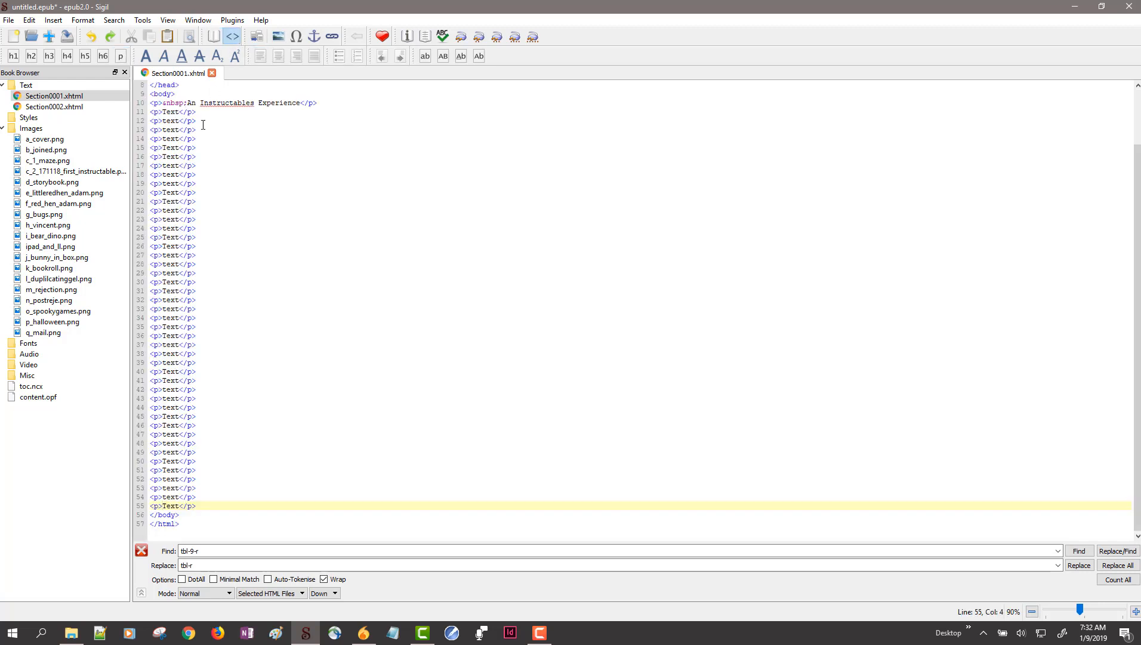
pyautogui.moveTo(198, 426)
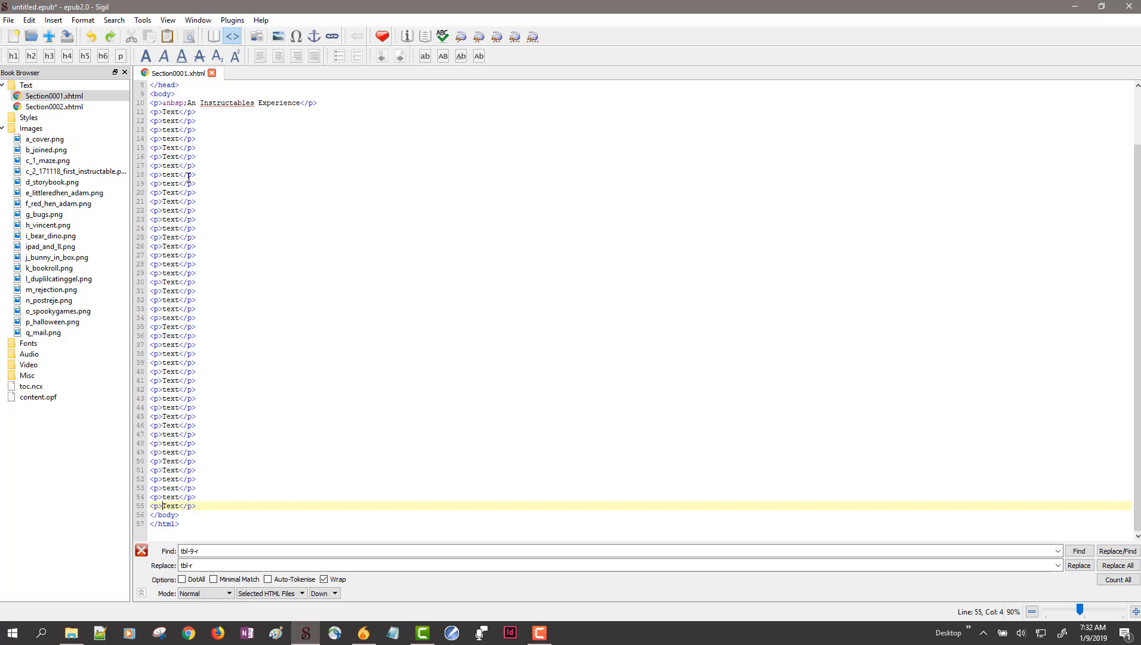
pyautogui.click(214, 36)
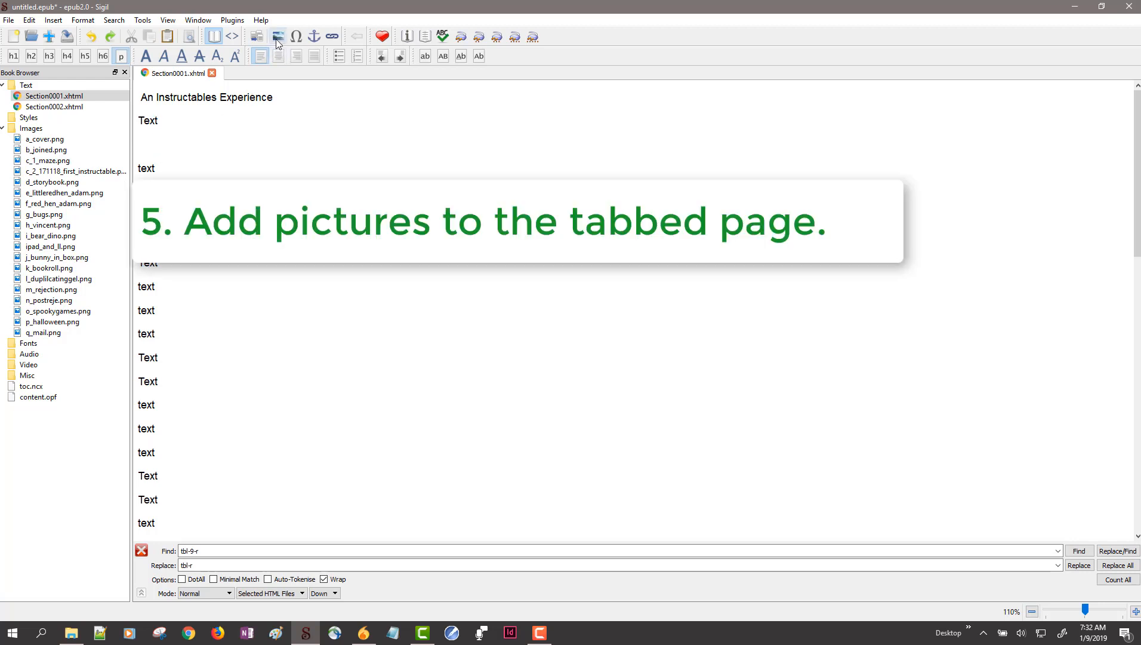
# Step: Insert b_joined.png and c_2_171118_first_instructable.png between the placeholder lines of the first page
pyautogui.click(278, 36)
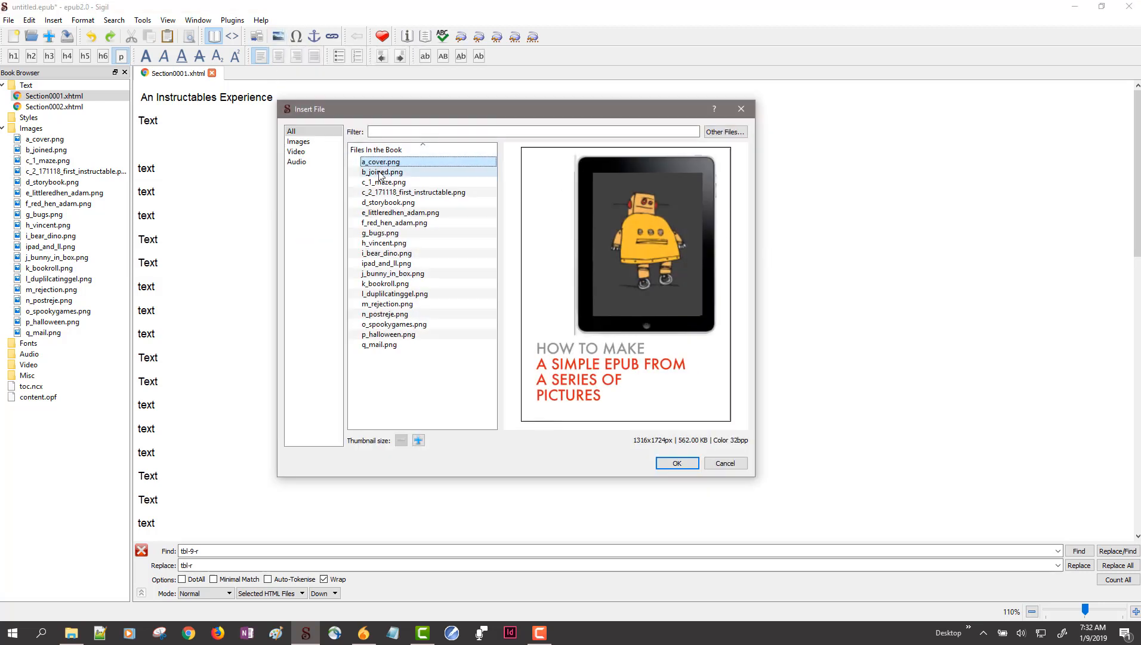
pyautogui.click(381, 172)
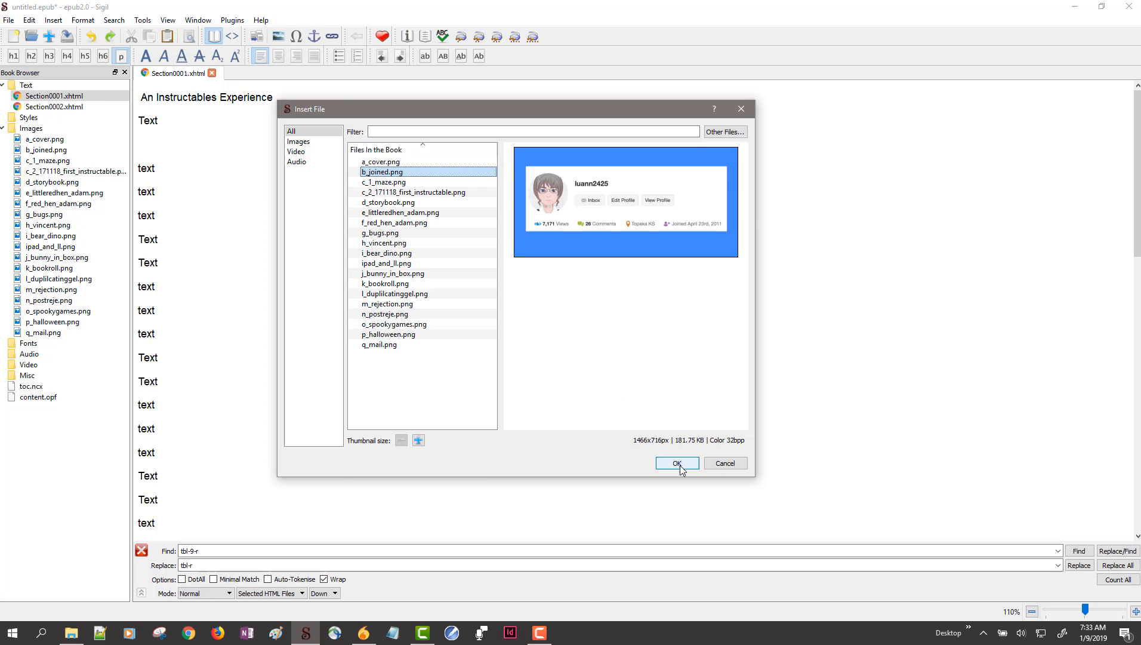
pyautogui.click(676, 463)
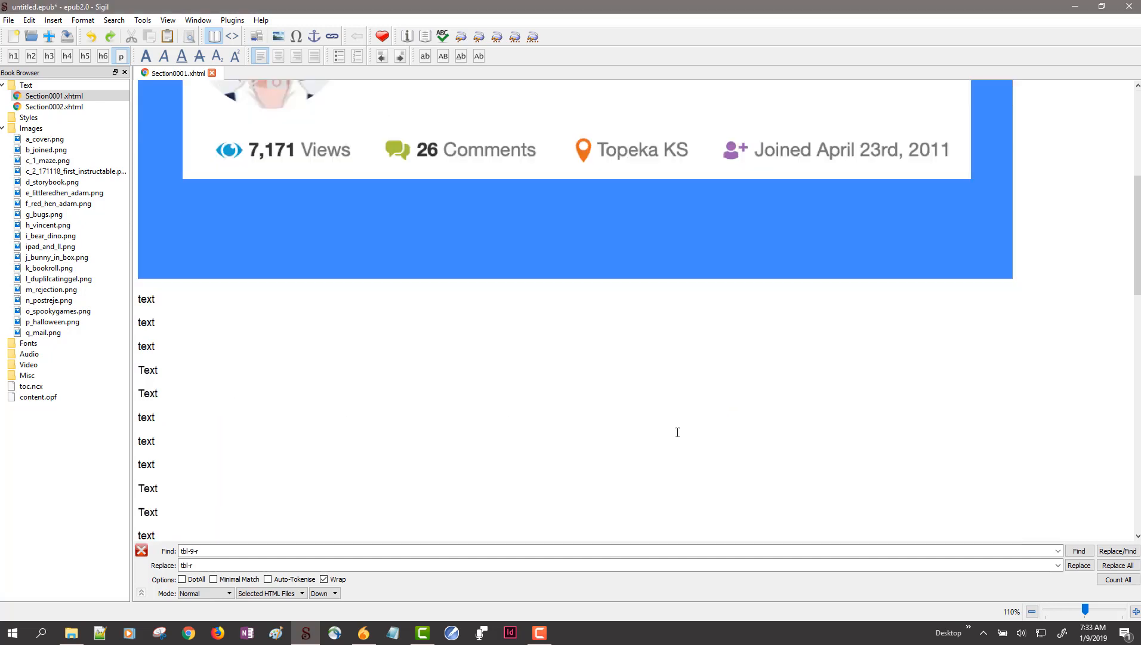
pyautogui.scroll(-3)
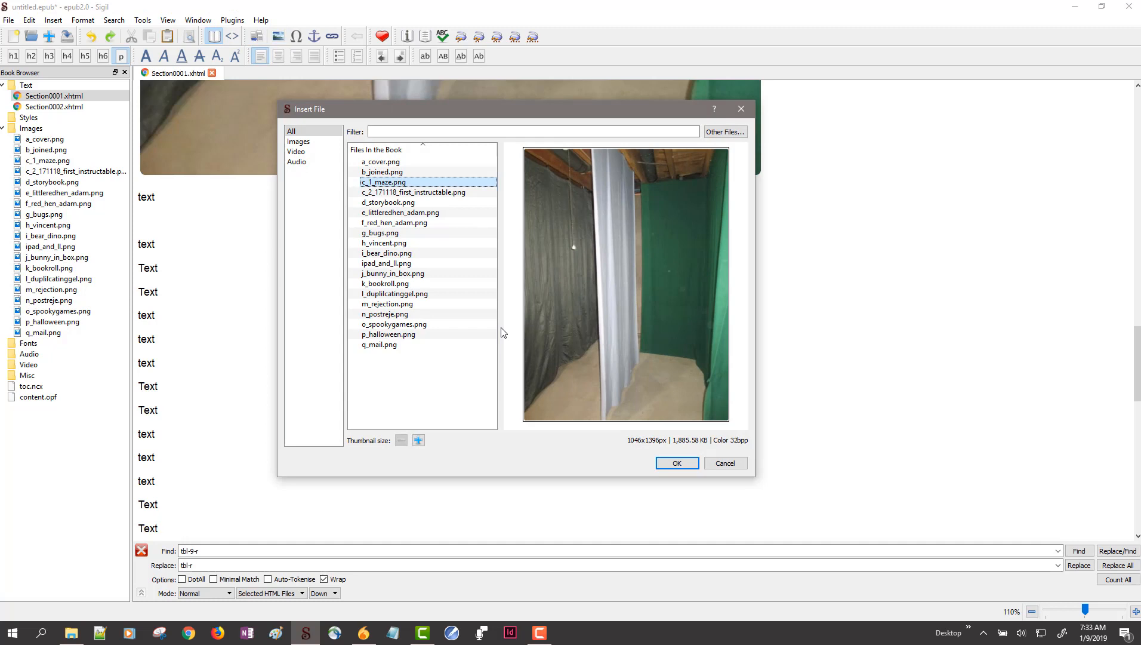
pyautogui.click(413, 192)
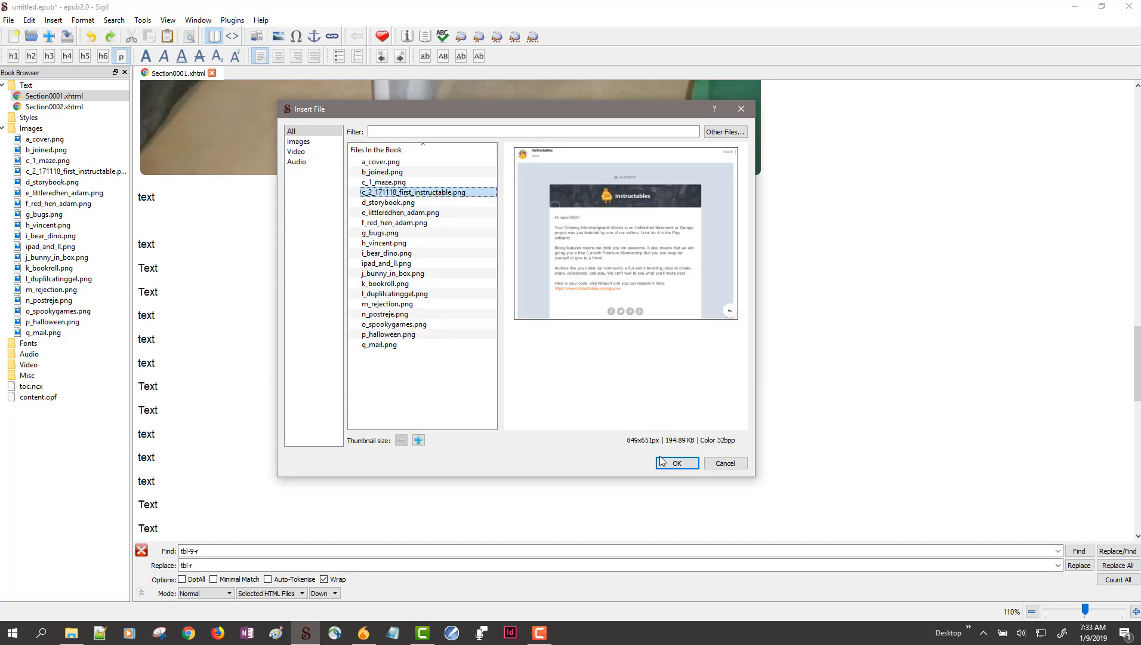
pyautogui.click(676, 463)
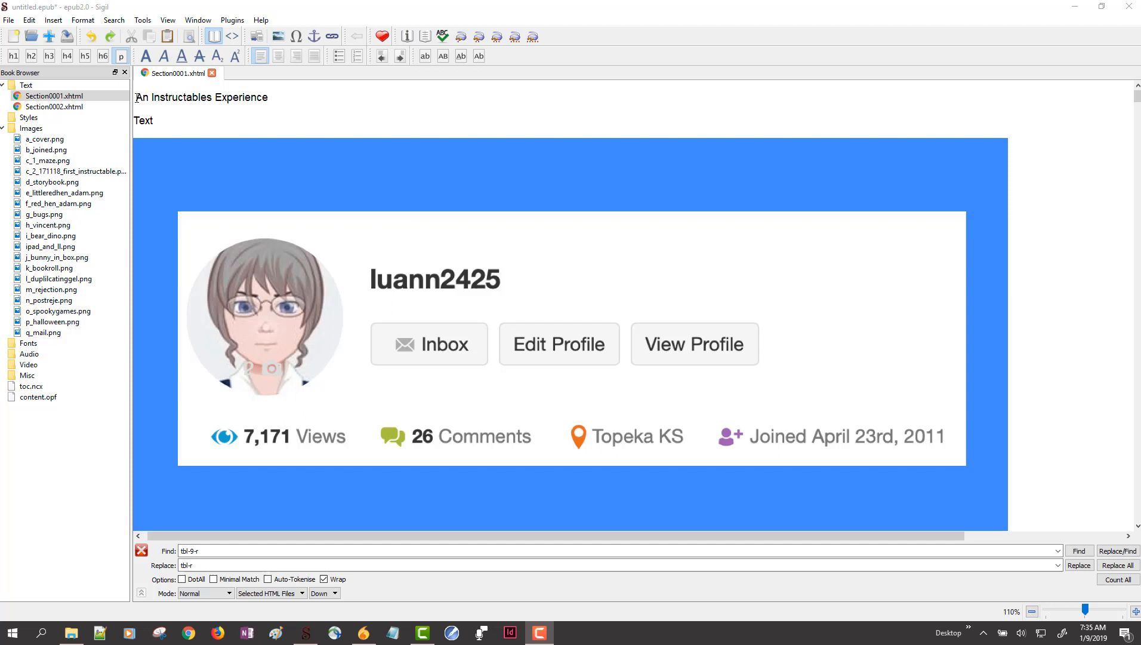
# Step: Write the intro paragraph about the book recording published work and joining Instructables on April 23, 2011
pyautogui.click(54, 96)
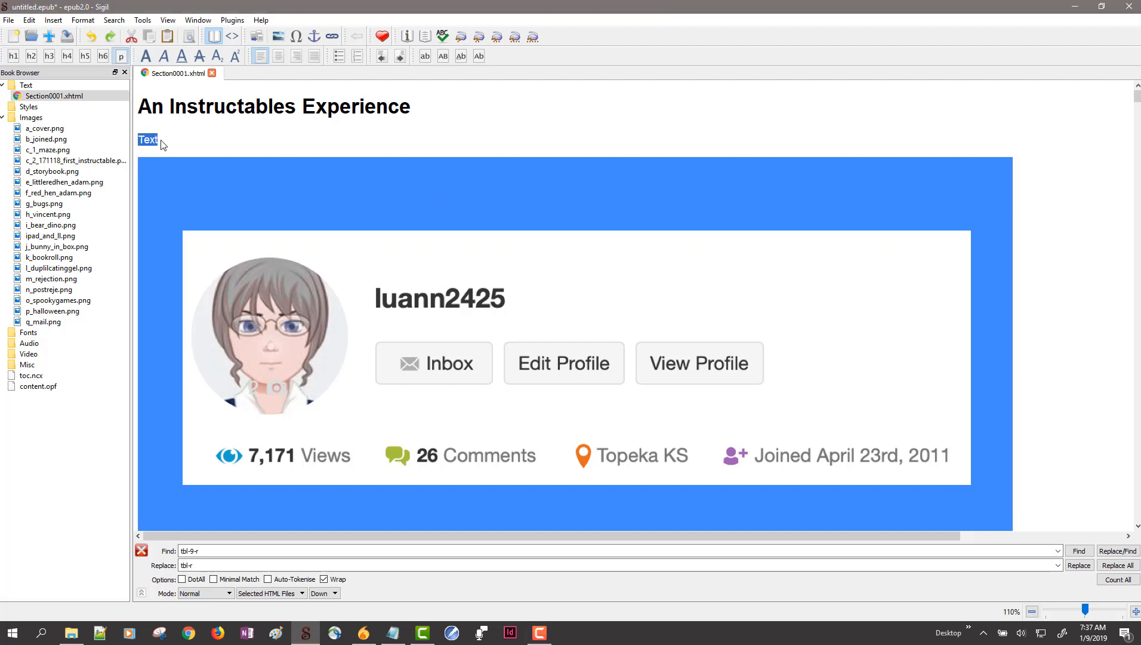
pyautogui.write('This book is a record of the work I have published on the Instructables website. I am writing this on January 9, 2019. A')
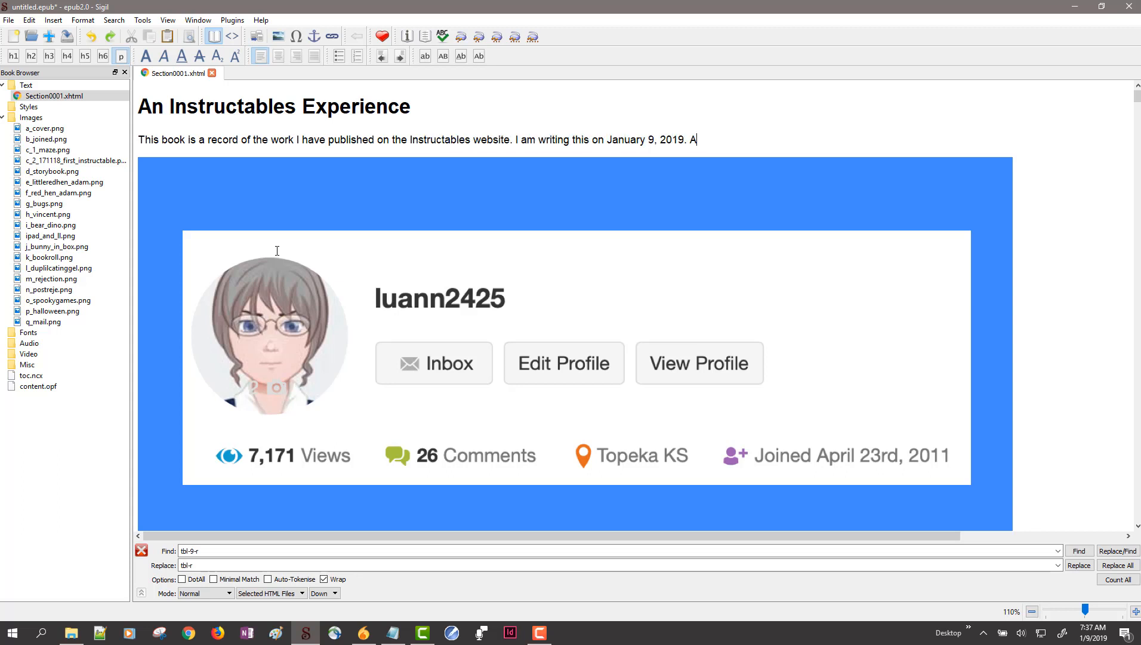
pyautogui.write('s you can see in the picture below, I f')
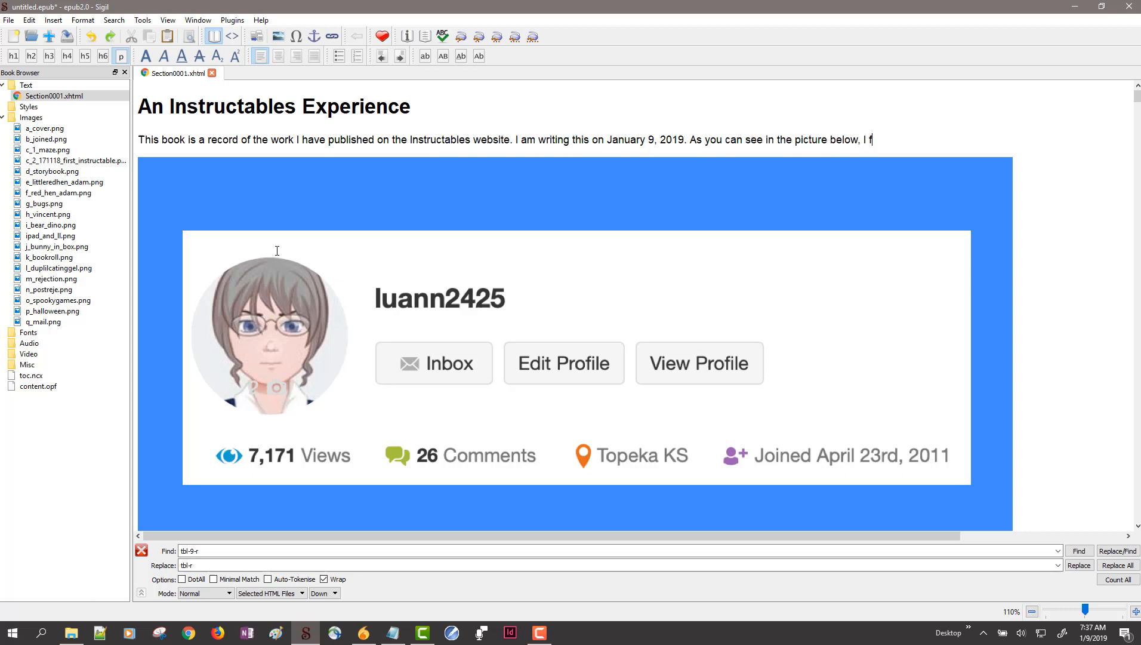
pyautogui.write('irst joined Intructables on April 23, 2011.')
pyautogui.write('However, I did')
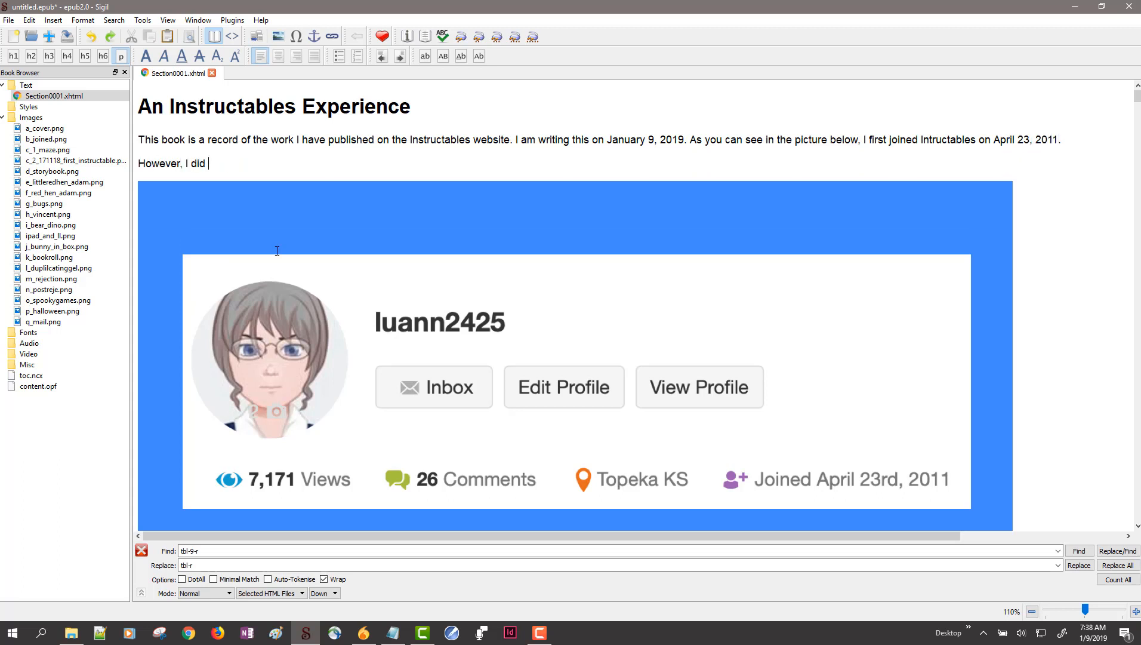
# Step: Finish the second paragraph: did not publish anything until August 26, 2017
pyautogui.write('publish anything until')
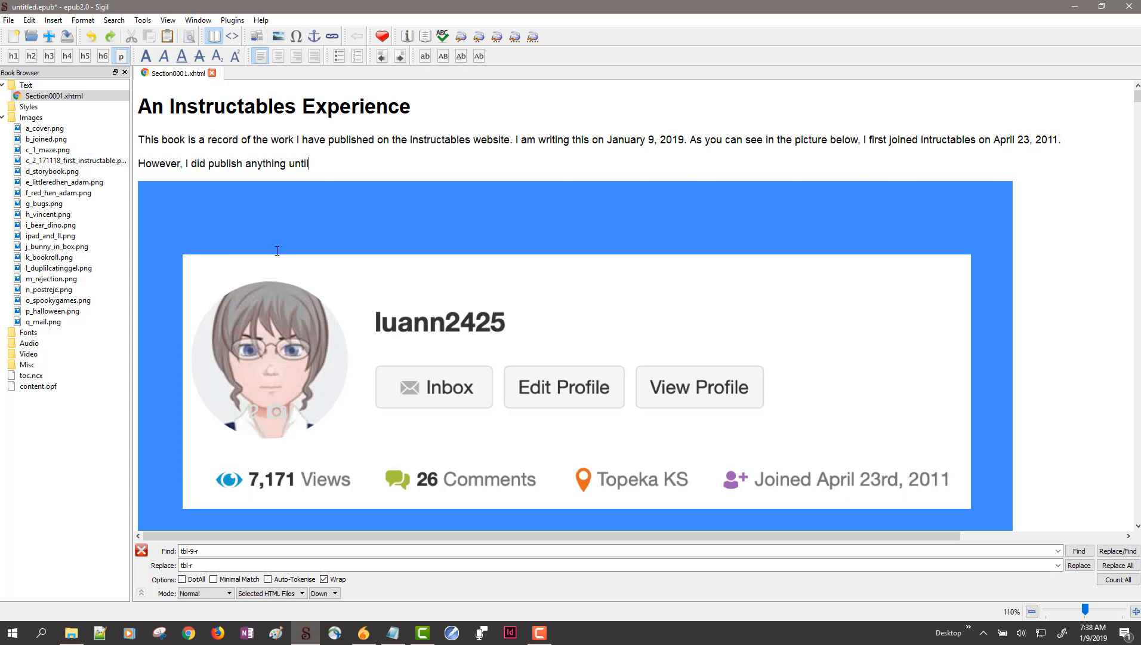
pyautogui.write('August 26, 2')
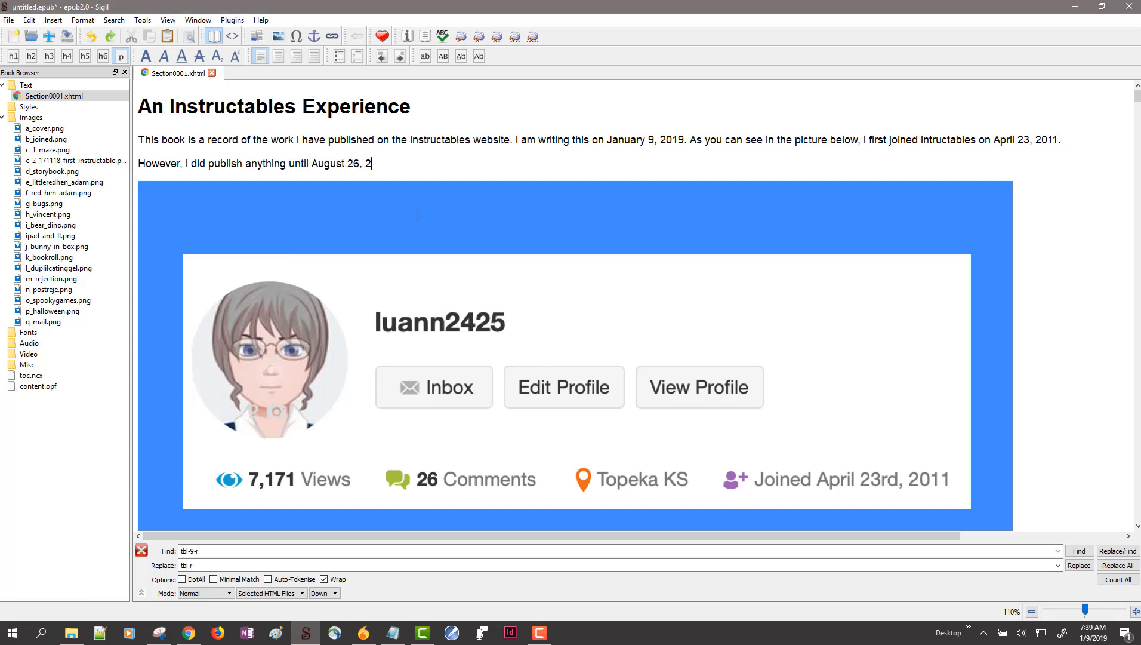
pyautogui.write('017.')
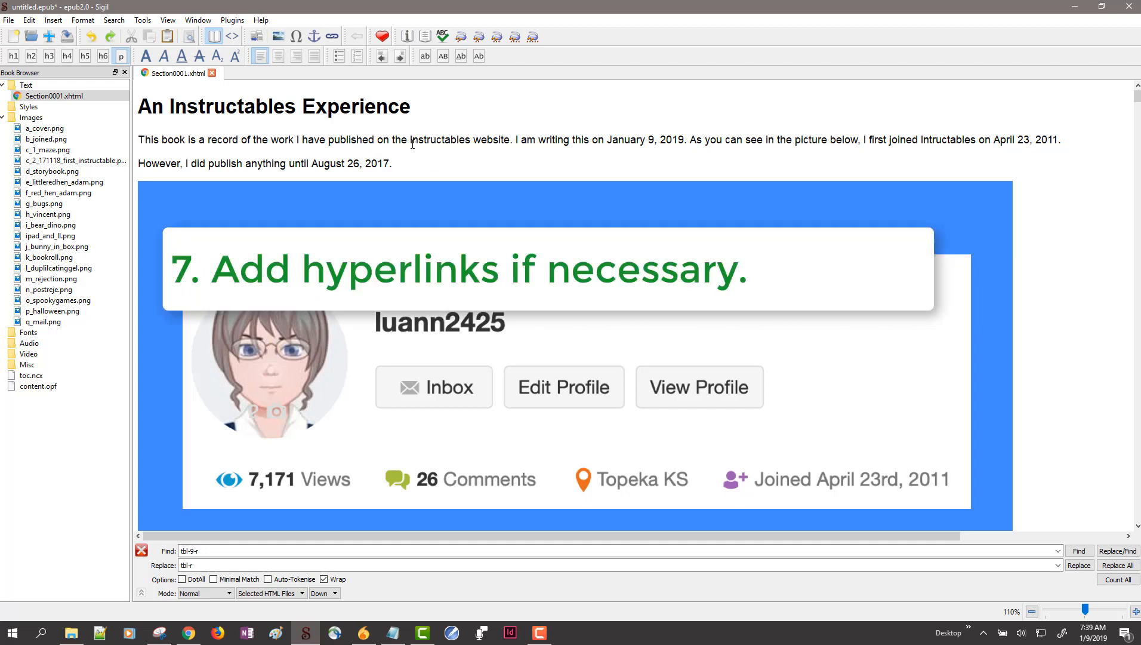
pyautogui.doubleClick(430, 138)
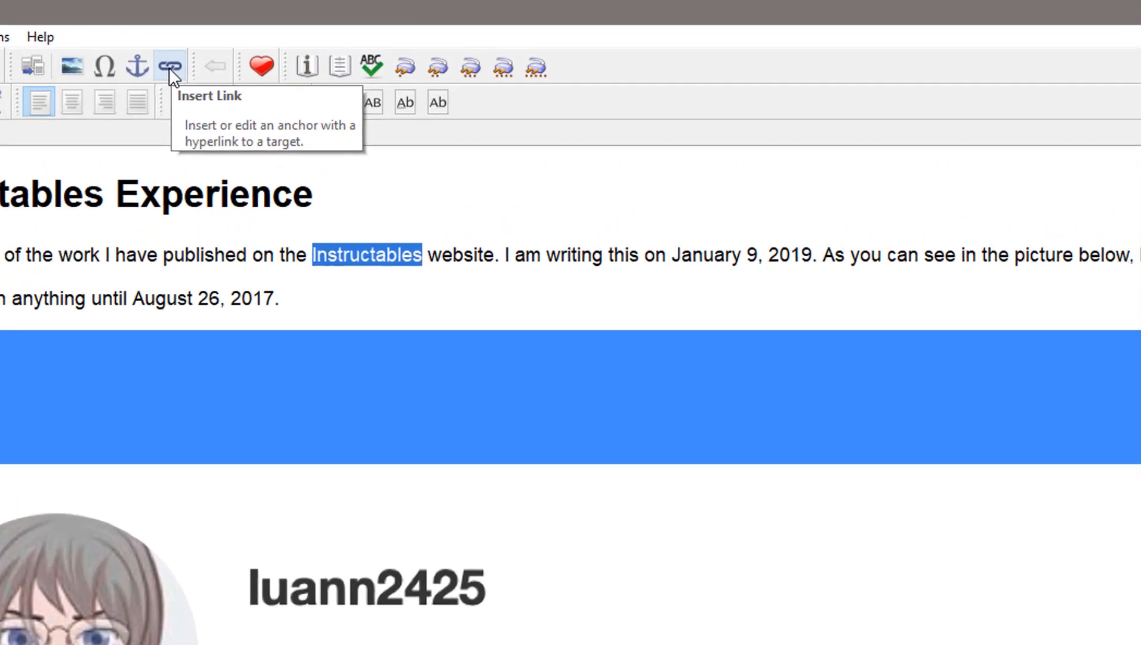
pyautogui.click(169, 66)
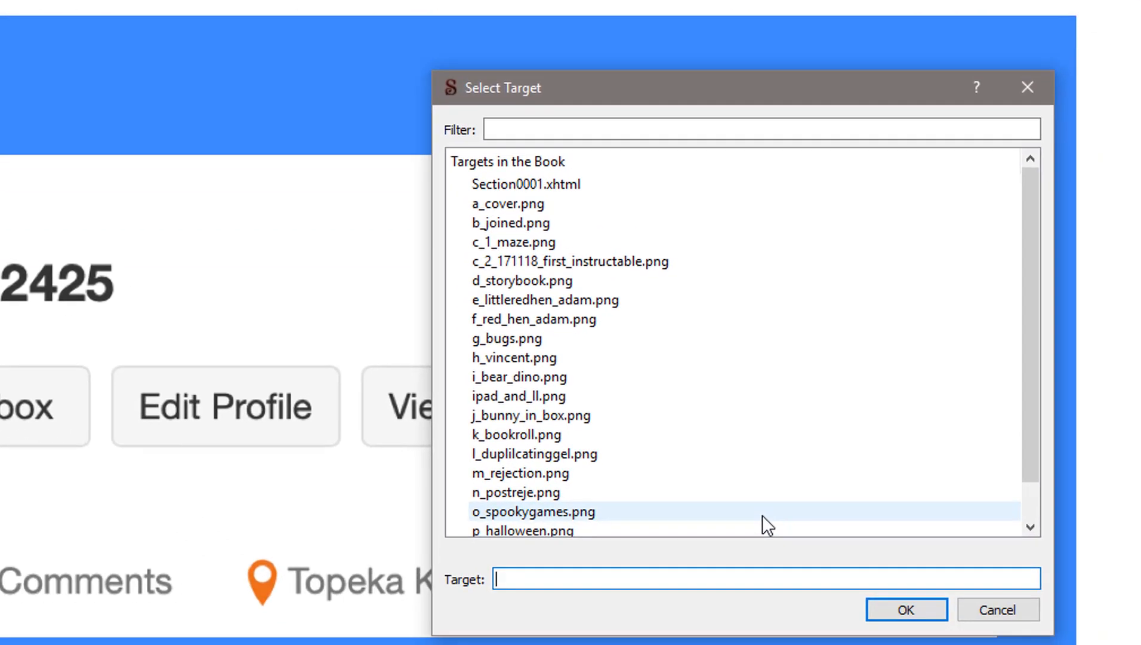
pyautogui.write('https://instructables.com')
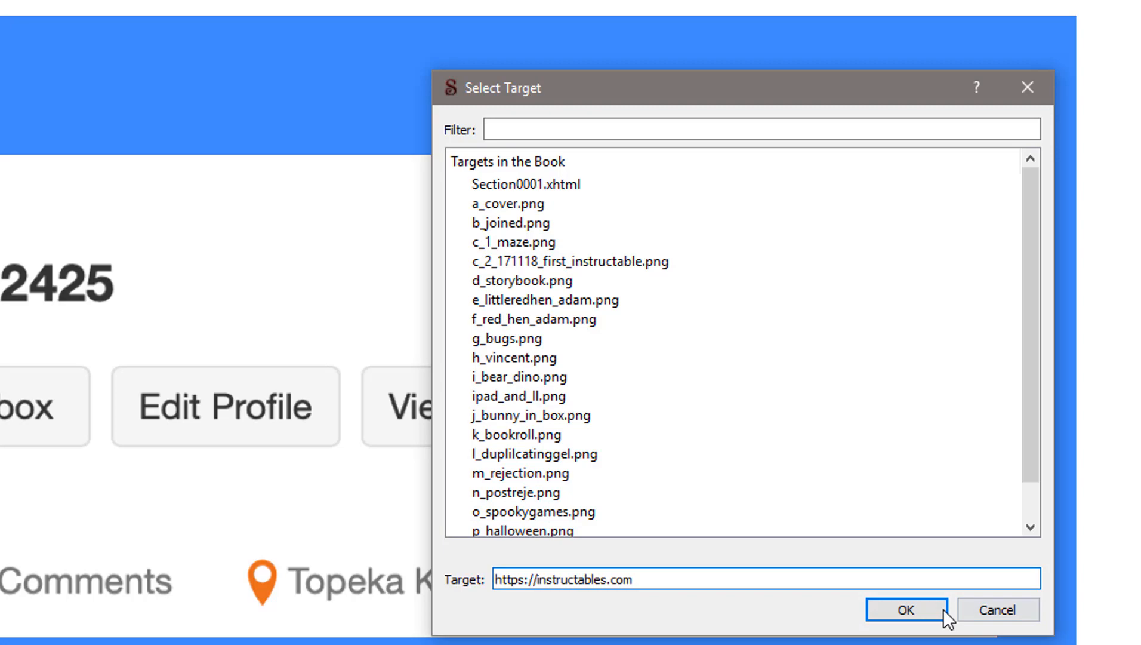
pyautogui.click(902, 610)
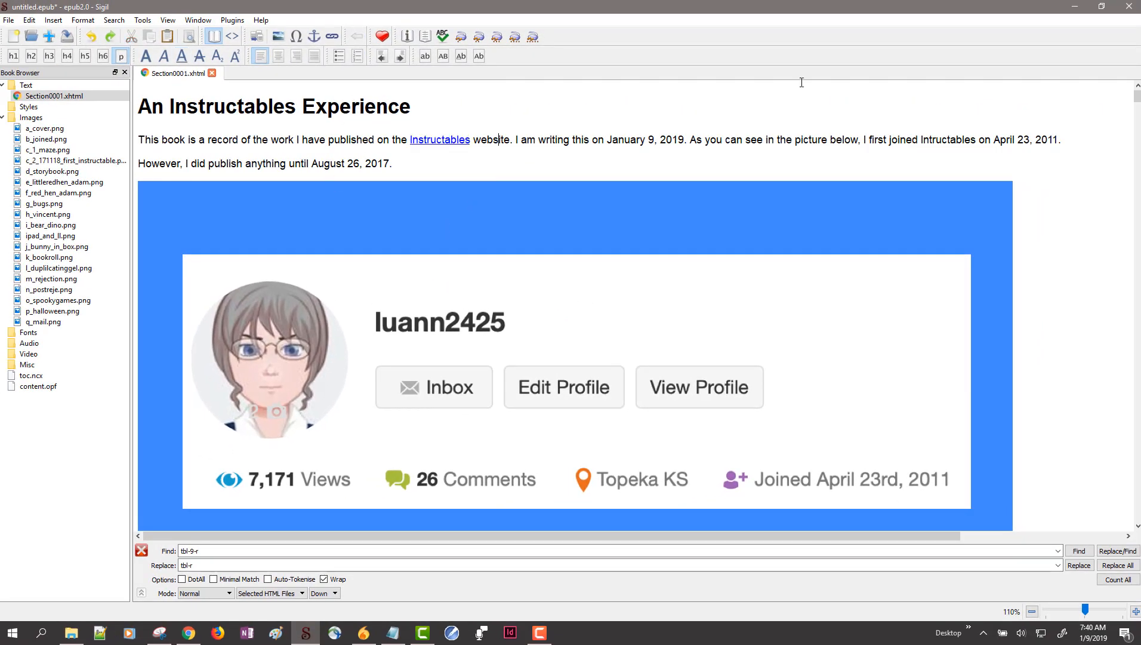
pyautogui.doubleClick(222, 164)
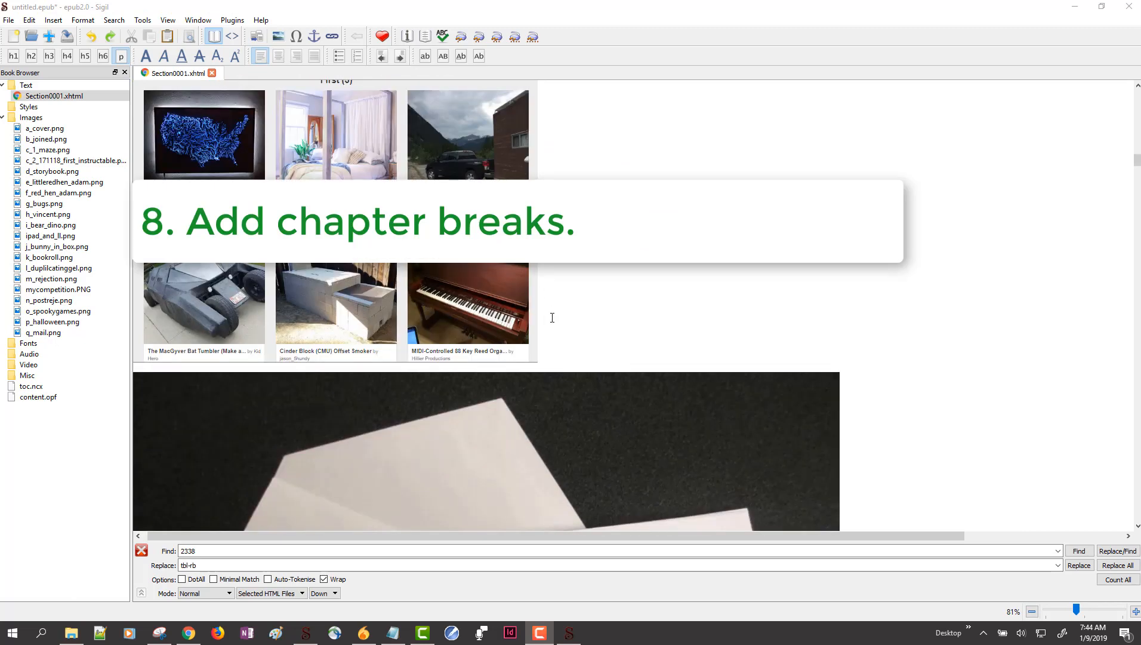
# Step: Split the book at the M-bot Digs a Hole photo so Section0002 begins there
pyautogui.click(49, 149)
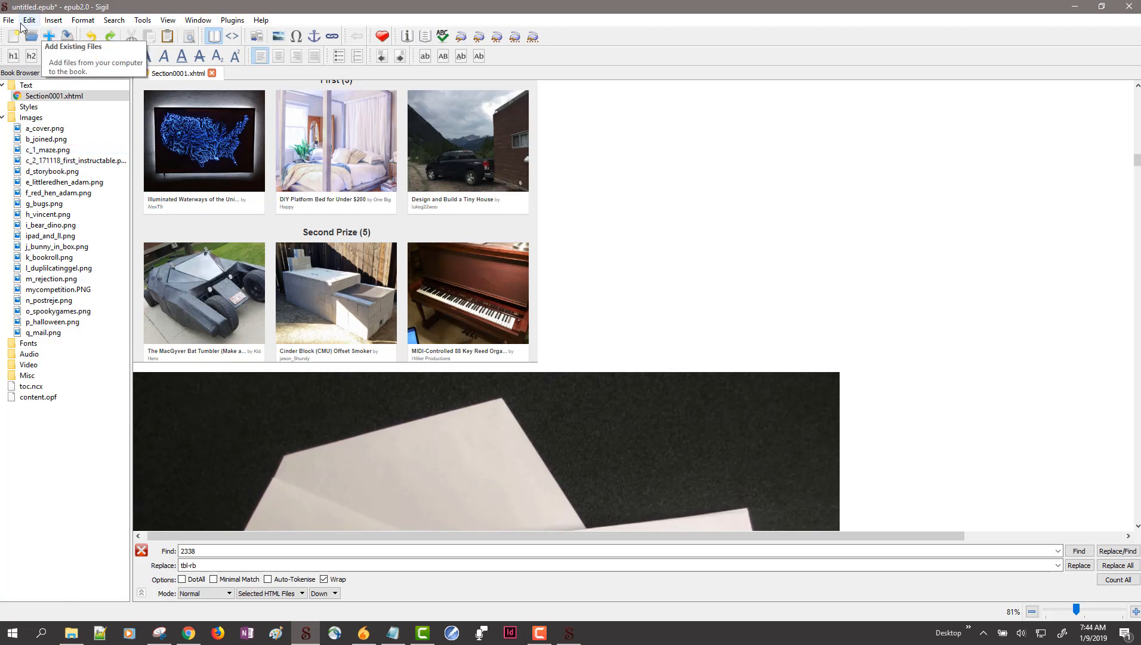
pyautogui.click(29, 19)
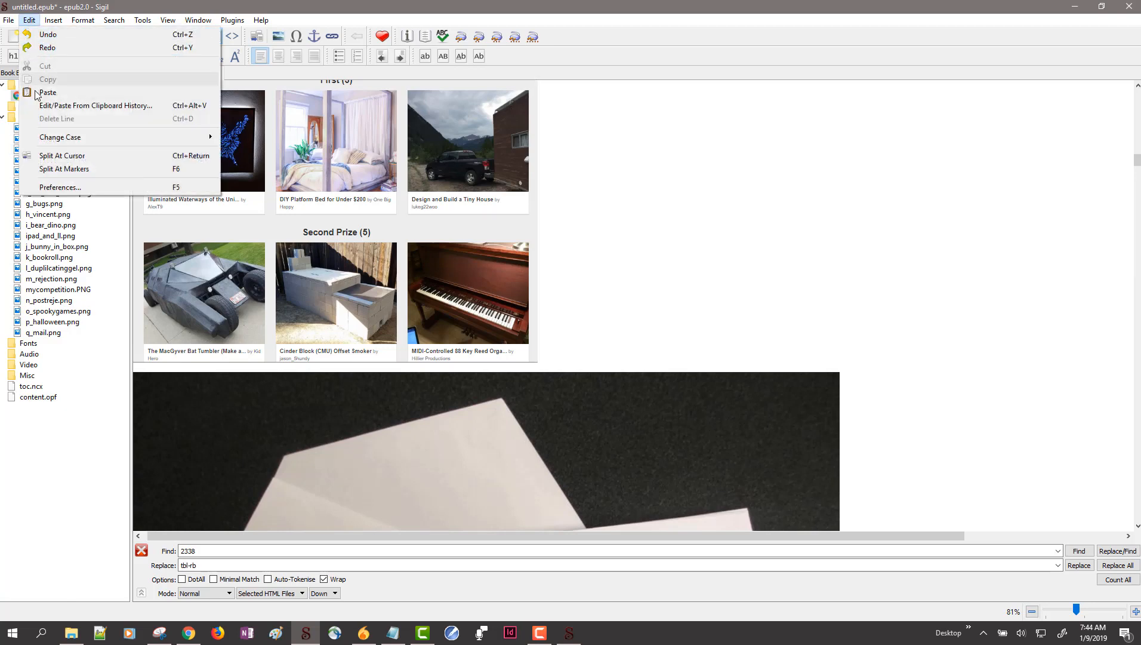
pyautogui.moveTo(62, 155)
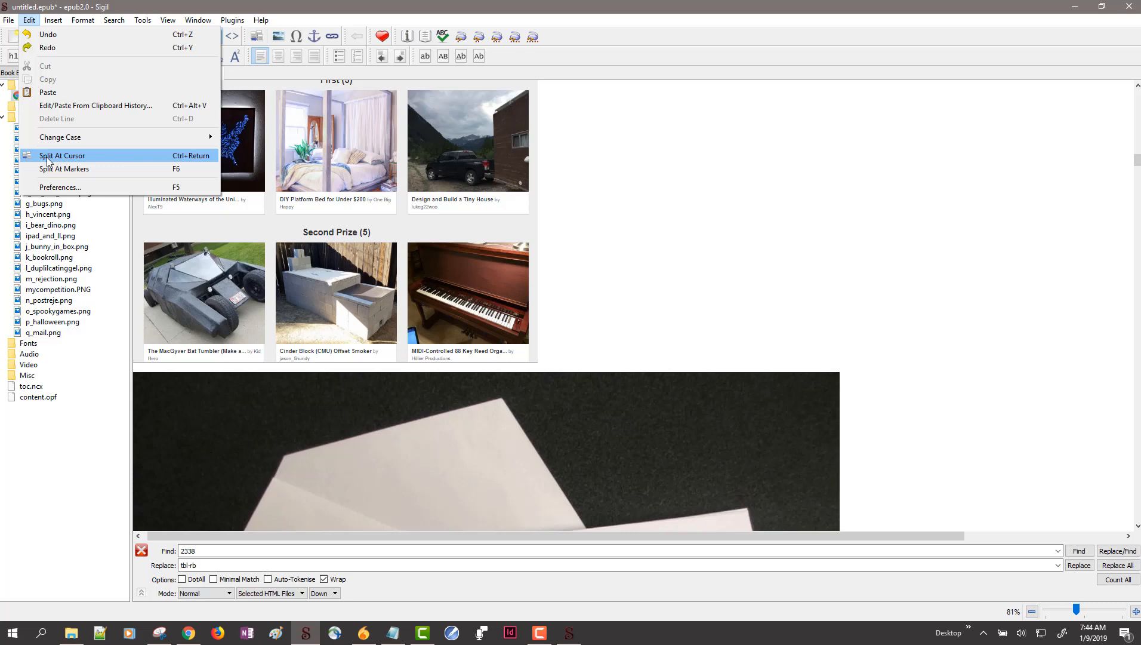
pyautogui.click(62, 155)
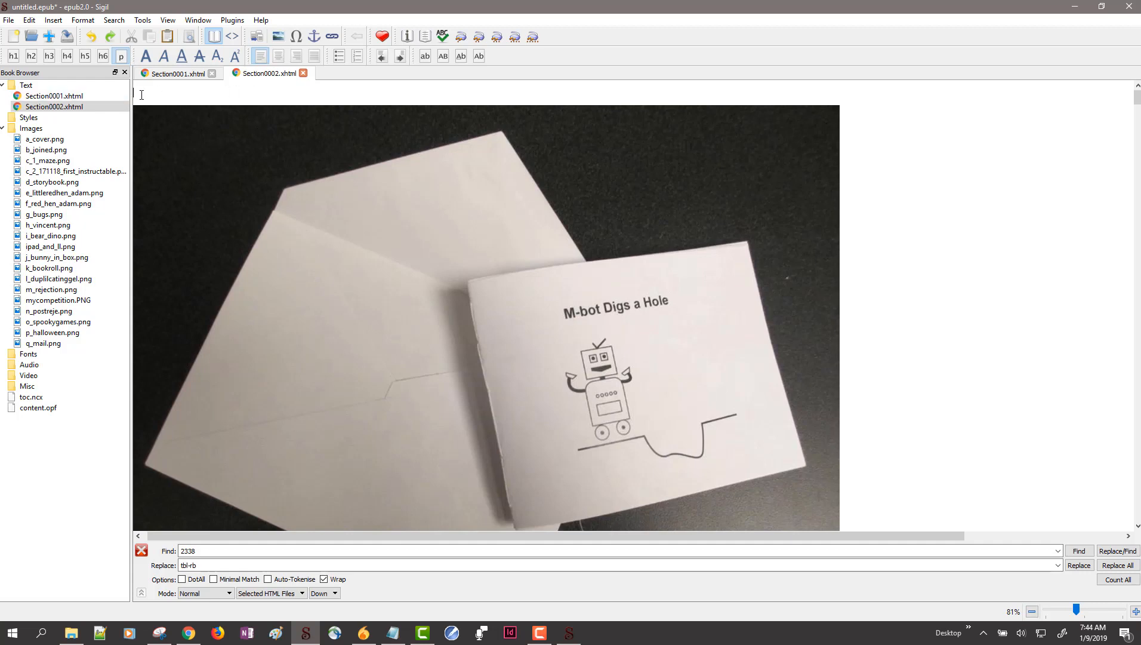
pyautogui.click(54, 95)
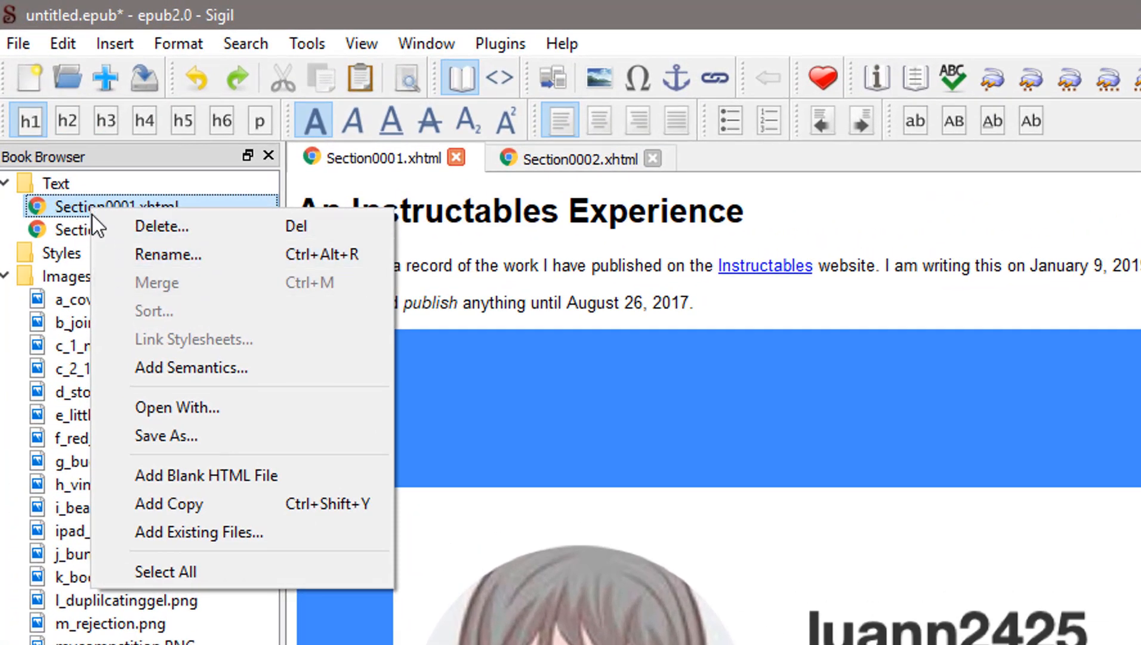
pyautogui.moveTo(169, 255)
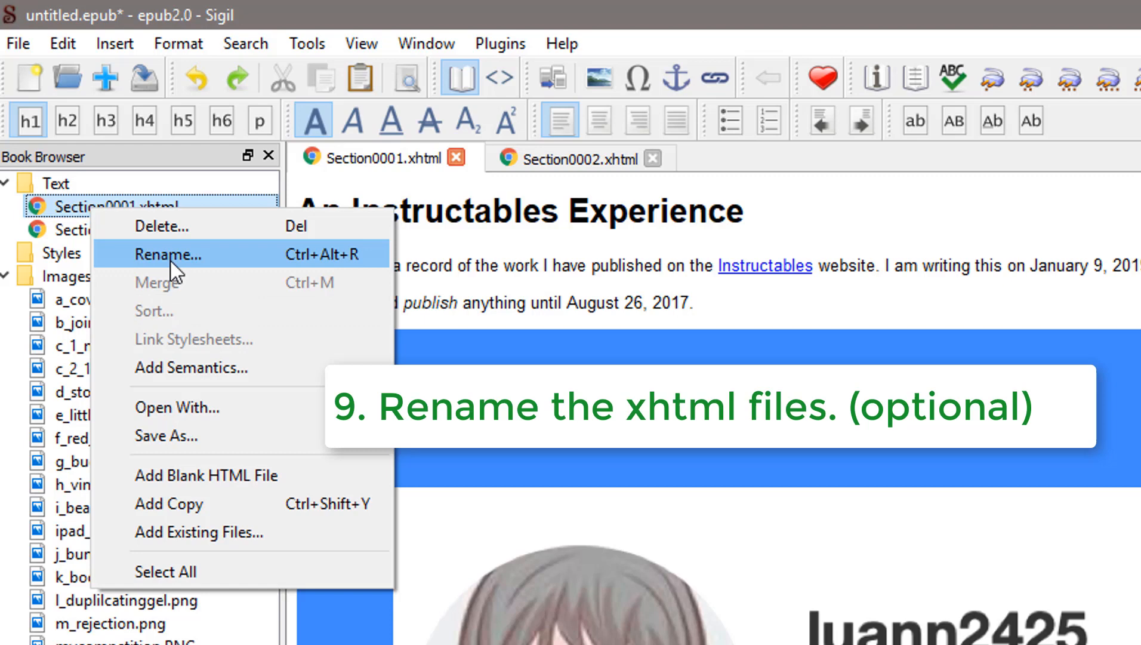
# Step: Rename the first chapter file to a_intro.xhtml
pyautogui.click(167, 255)
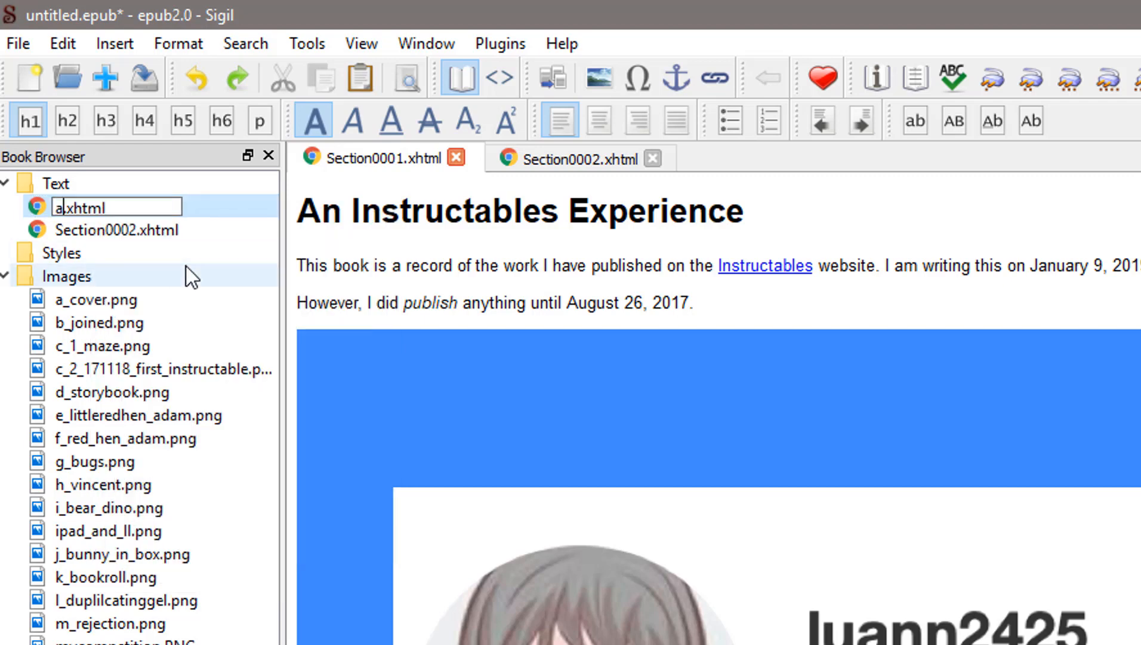
pyautogui.write('_intro')
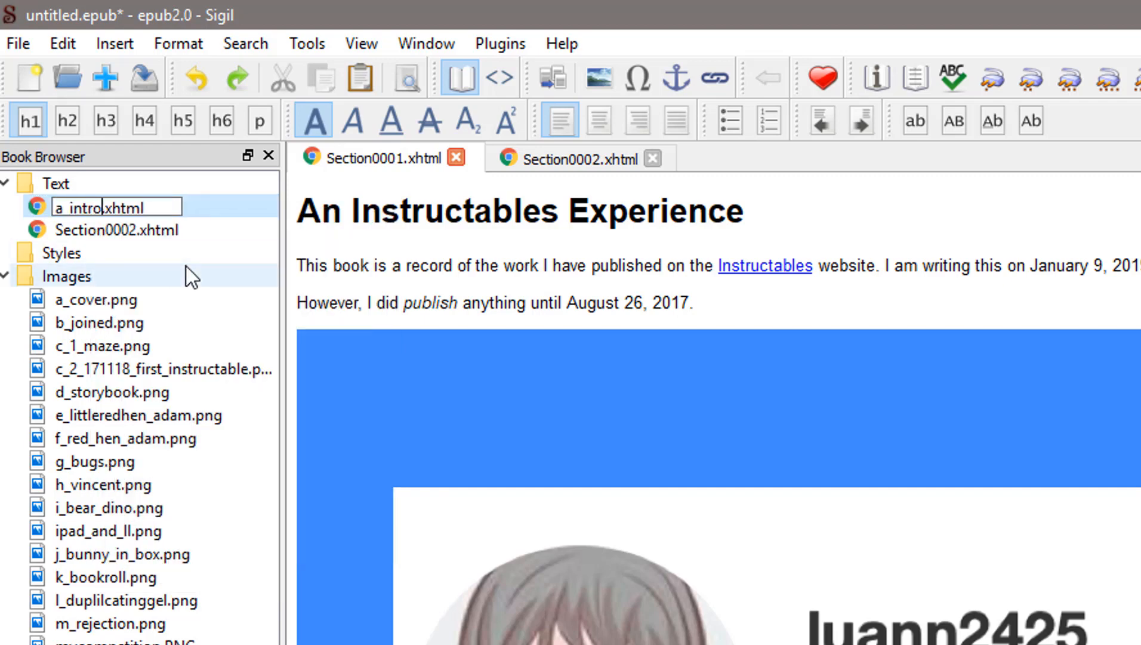
# Step: Rename the second chapter file to b_print_and_mail.xhtml
pyautogui.rightClick(117, 231)
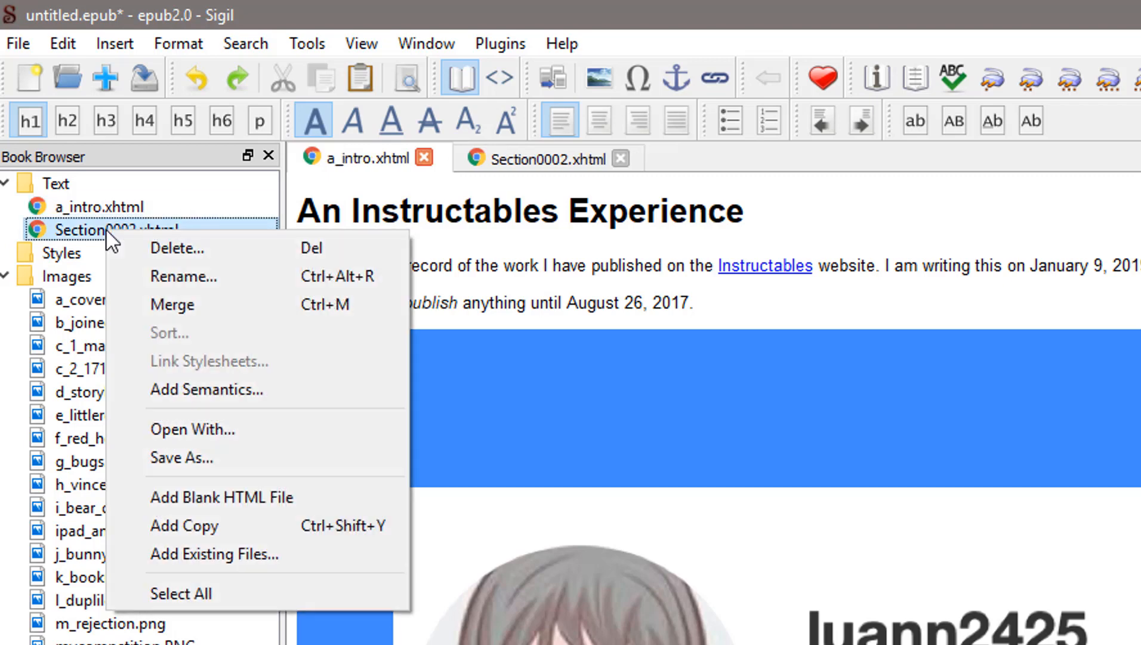
pyautogui.click(184, 276)
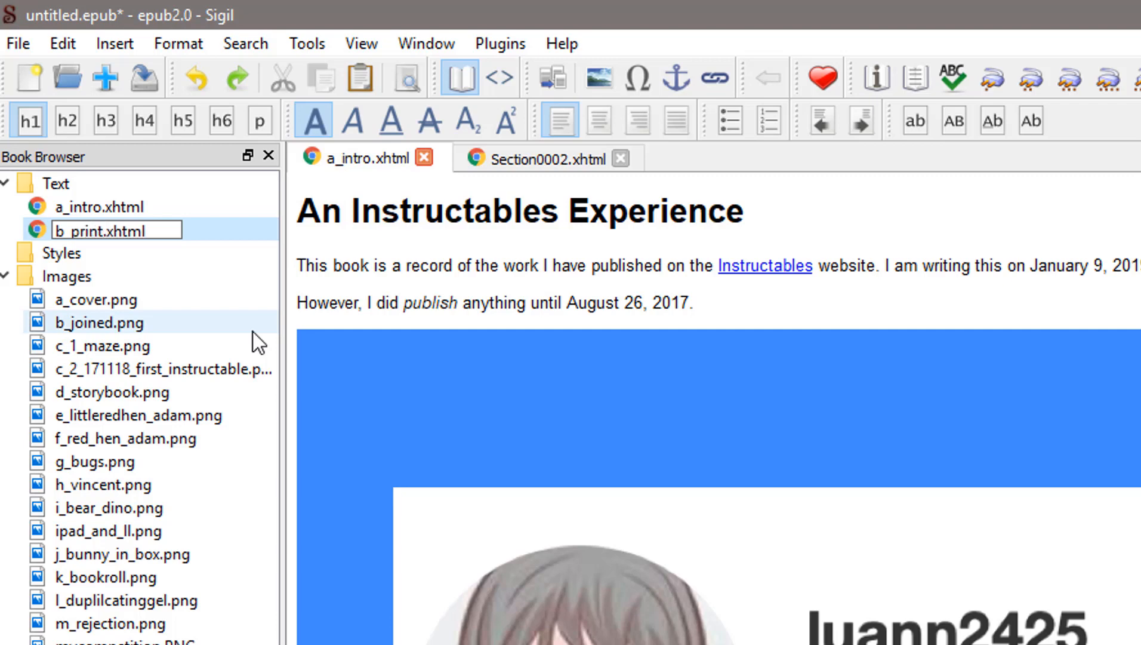
pyautogui.write('_and_mail')
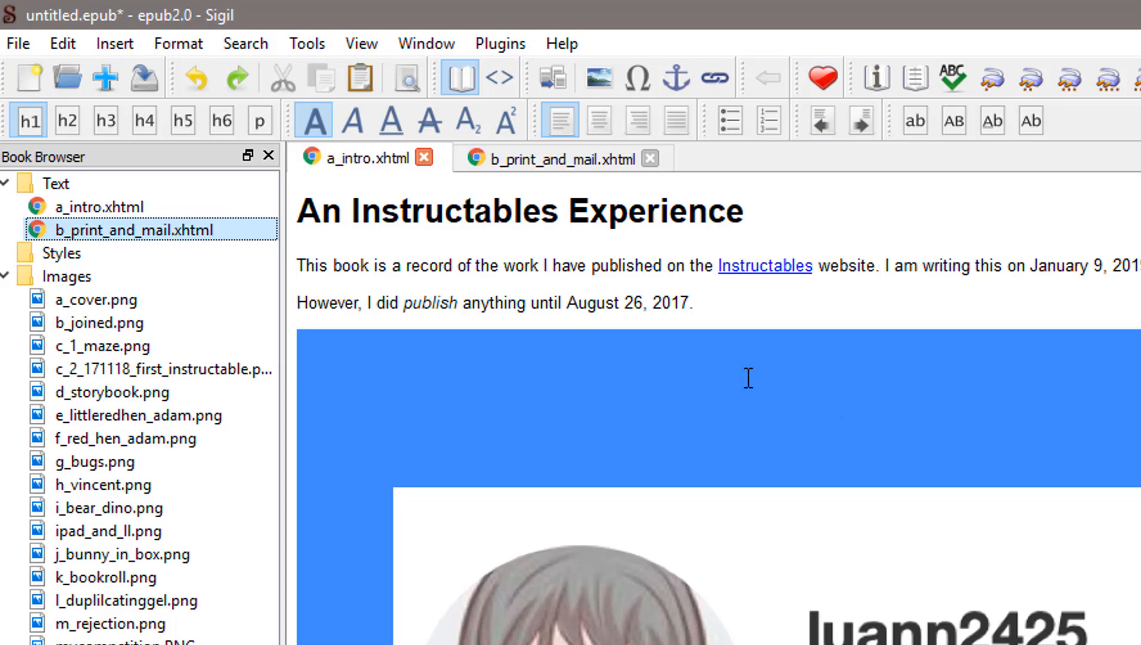
pyautogui.click(546, 155)
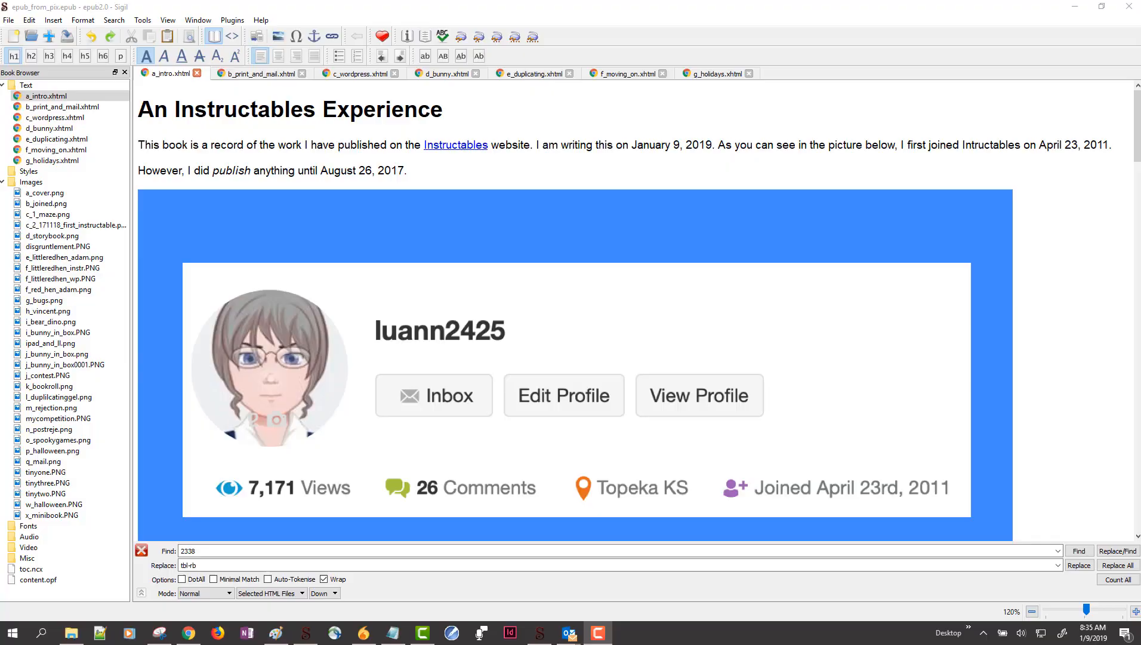
# Step: Bring up the Tools menu's Table Of Contents commands for the seven-chapter book
pyautogui.click(62, 106)
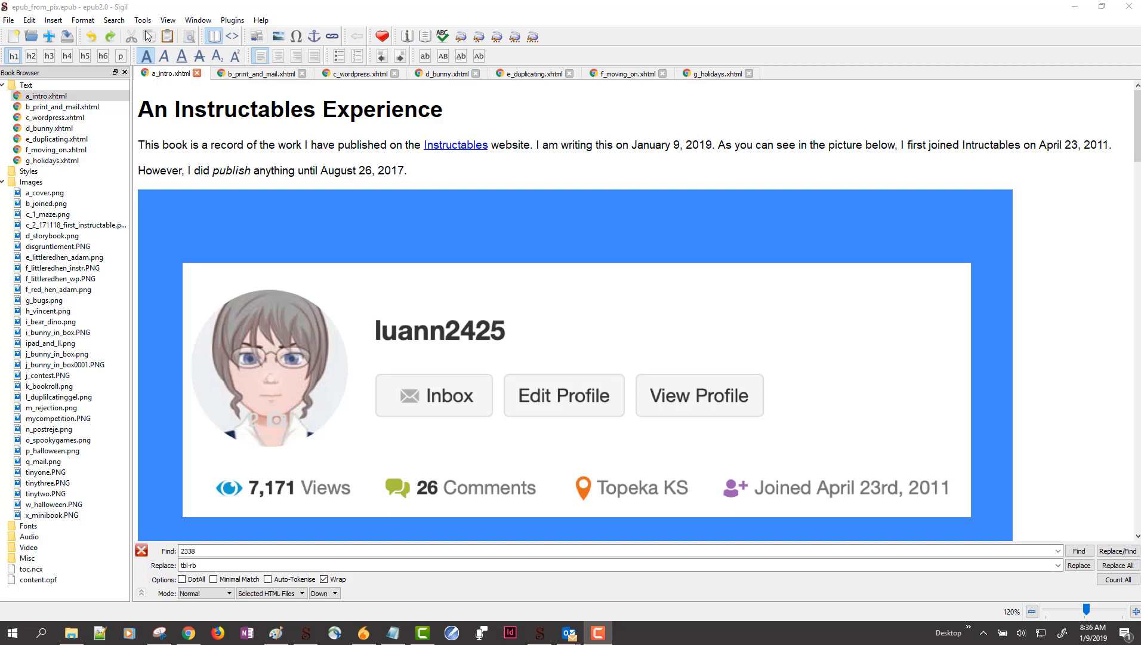
pyautogui.moveTo(114, 19)
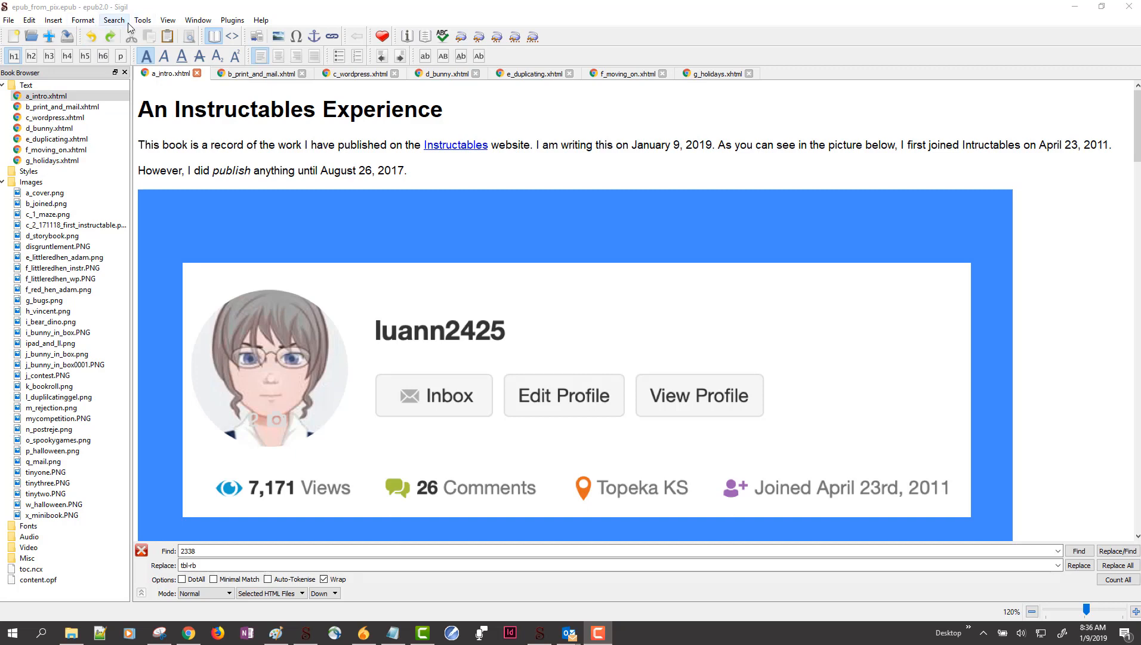
pyautogui.click(144, 19)
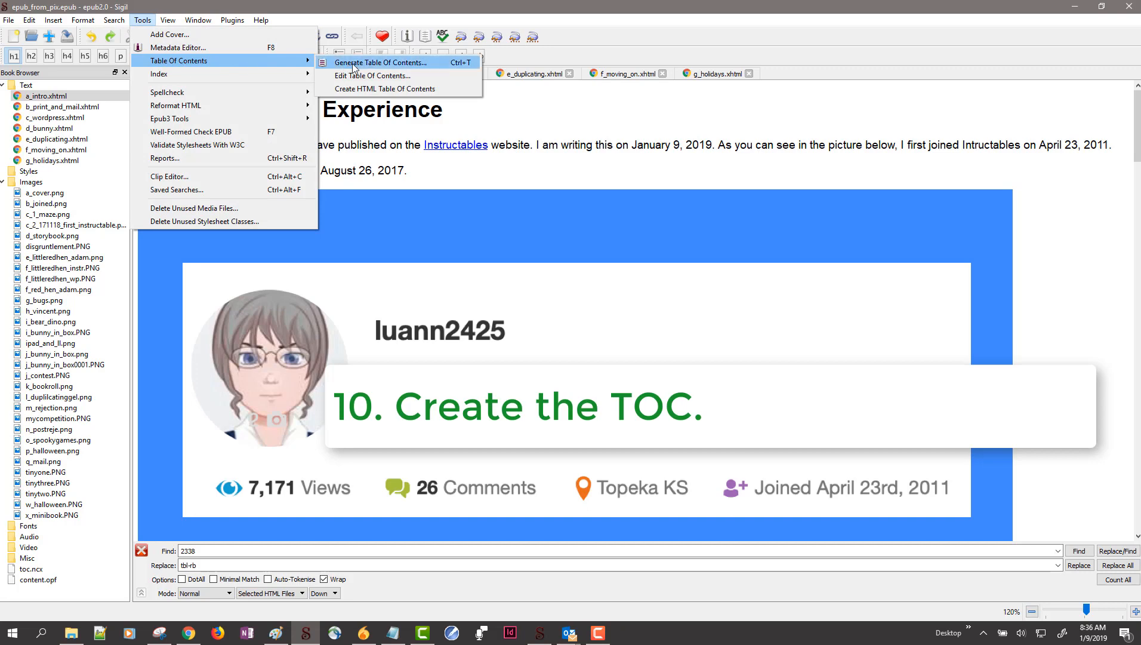
# Step: Generate the table of contents limited to the seven h1 chapter headings and accept it
pyautogui.click(379, 62)
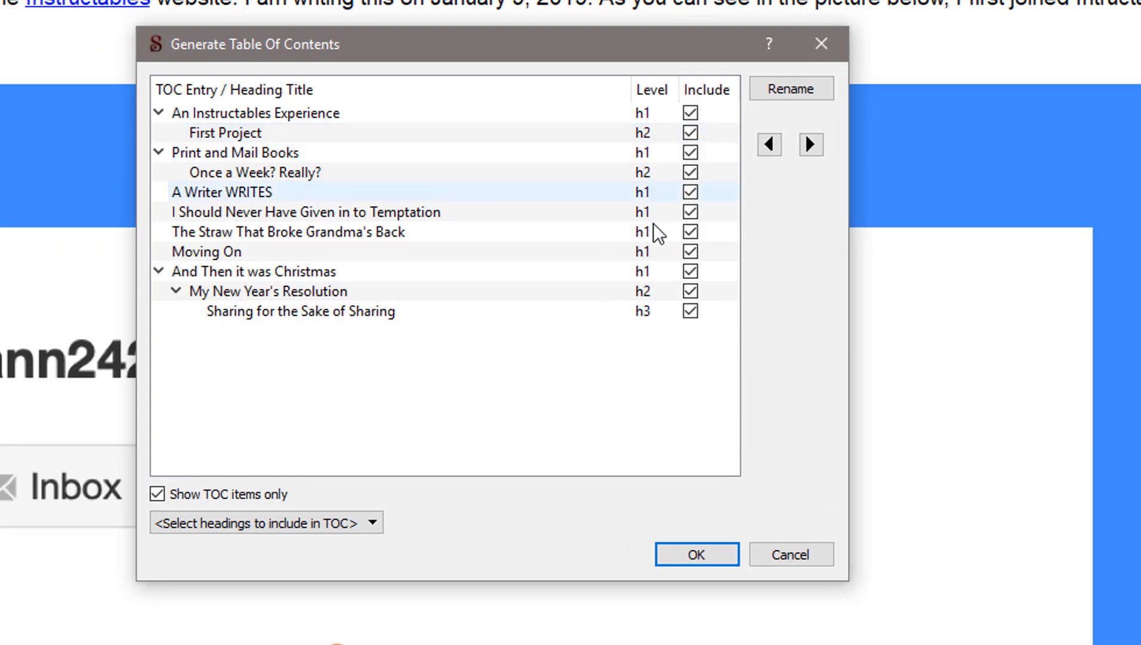
pyautogui.click(253, 113)
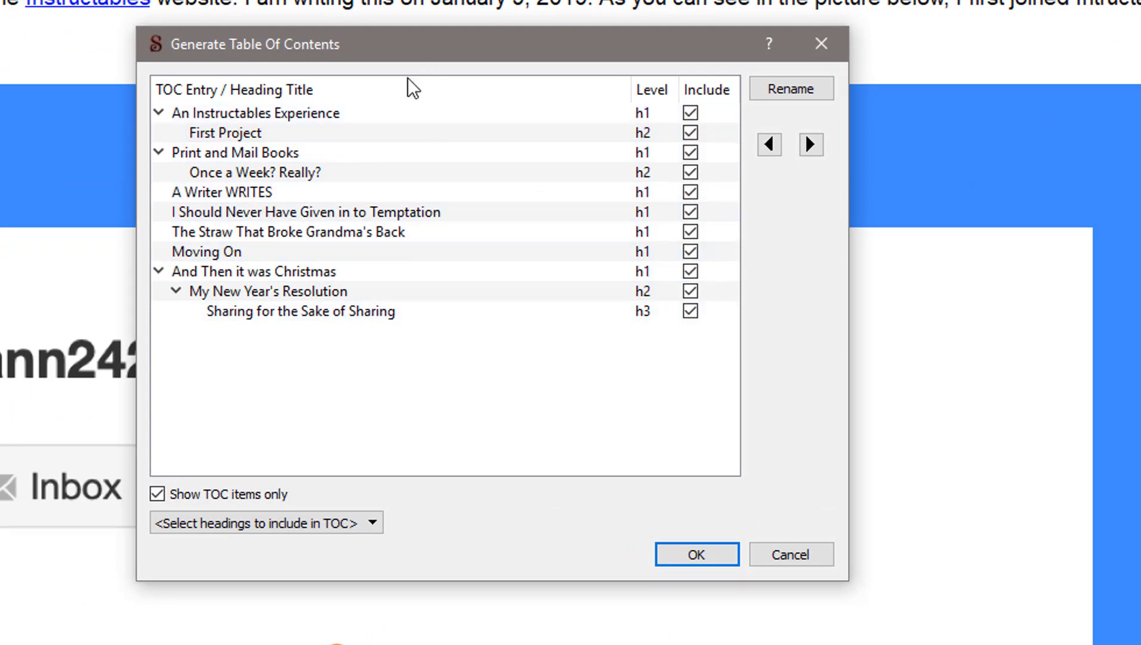
pyautogui.moveTo(240, 484)
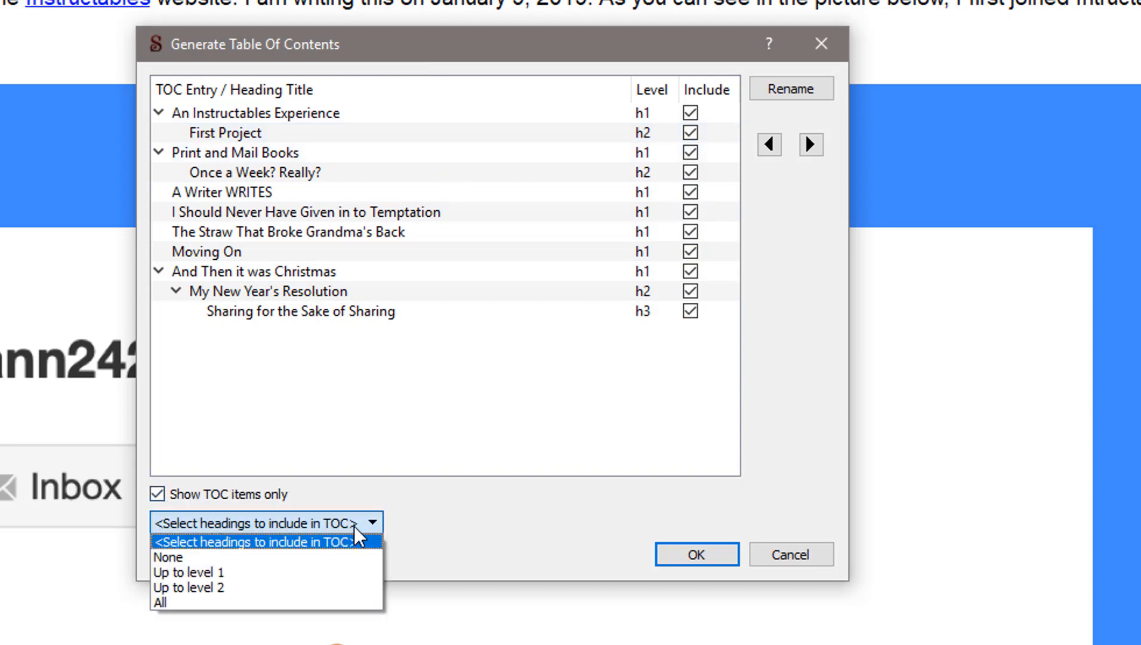
pyautogui.click(189, 571)
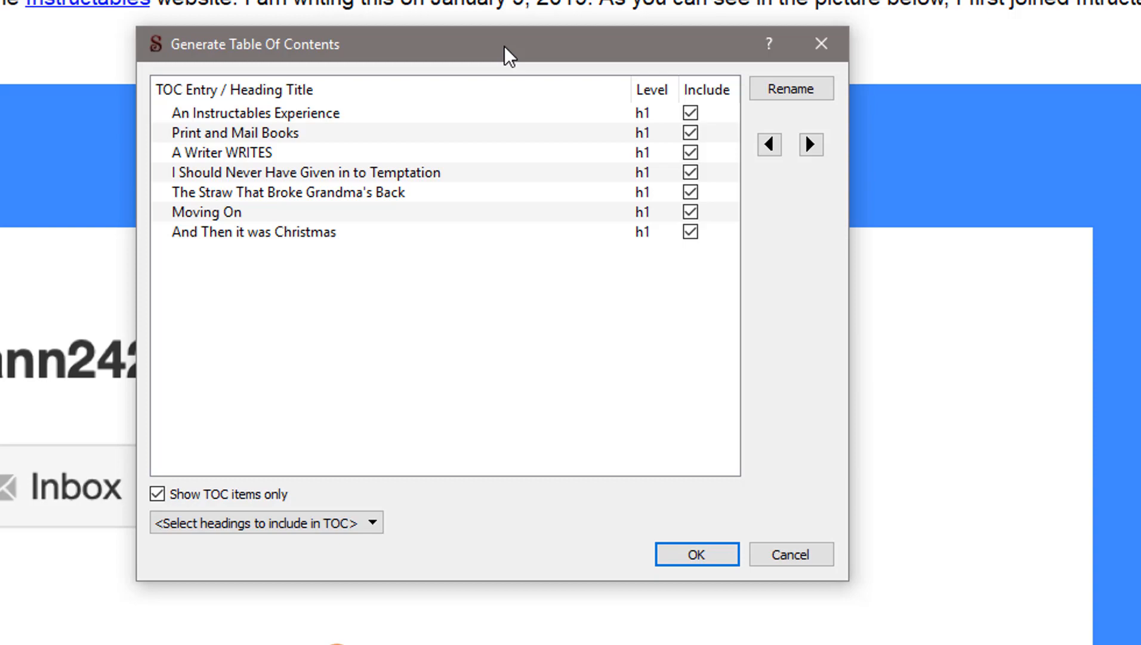
pyautogui.click(694, 554)
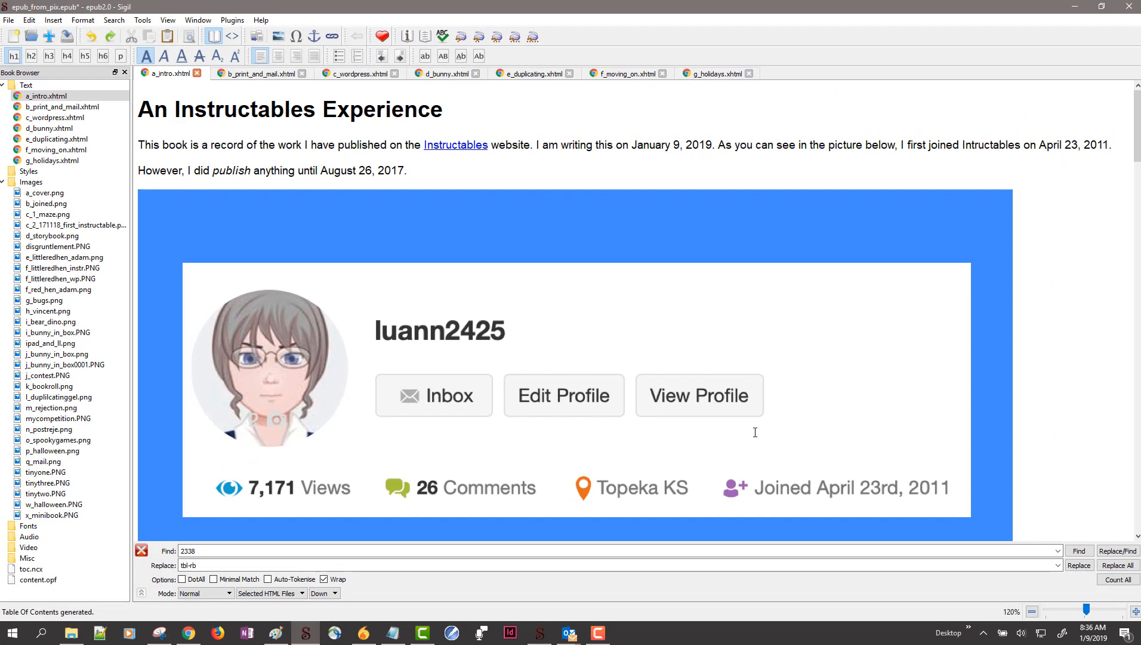
pyautogui.click(143, 19)
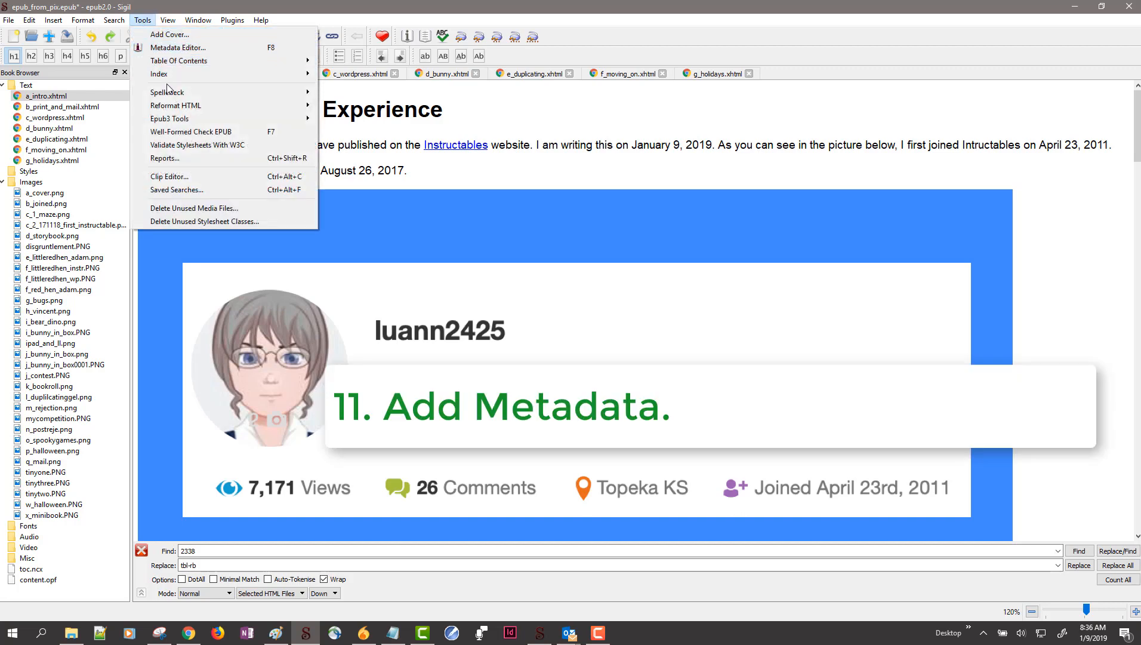
# Step: In the Metadata Editor, set dc:title to 'An Instructables Experience' and add author Grandma Van
pyautogui.click(177, 48)
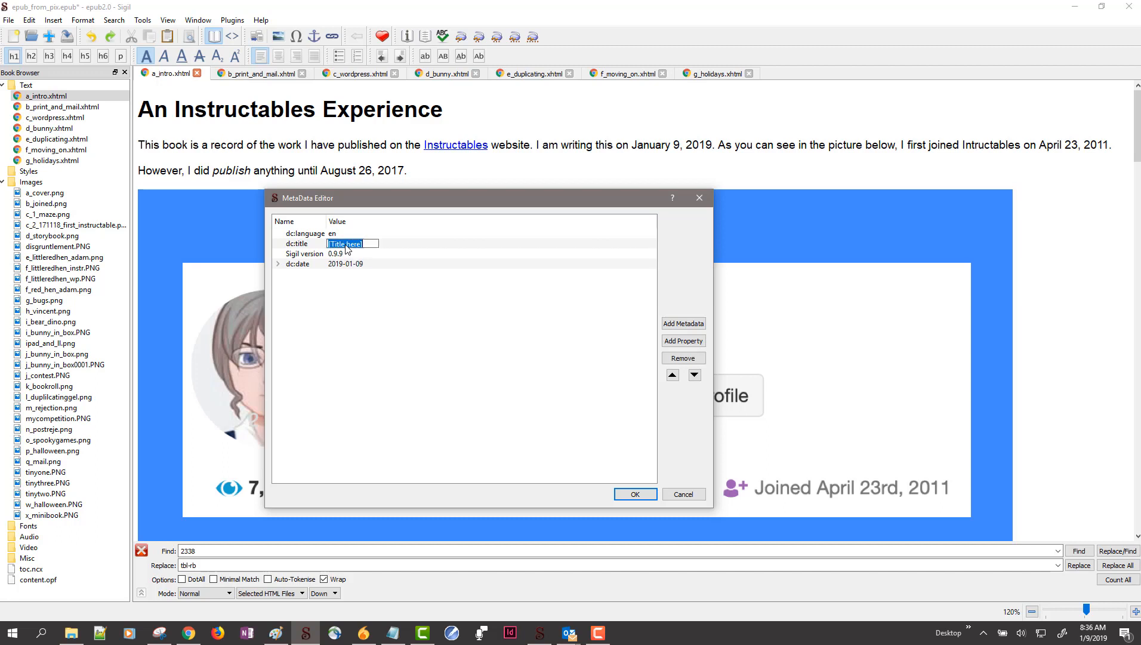
pyautogui.write('An Instructables Experience')
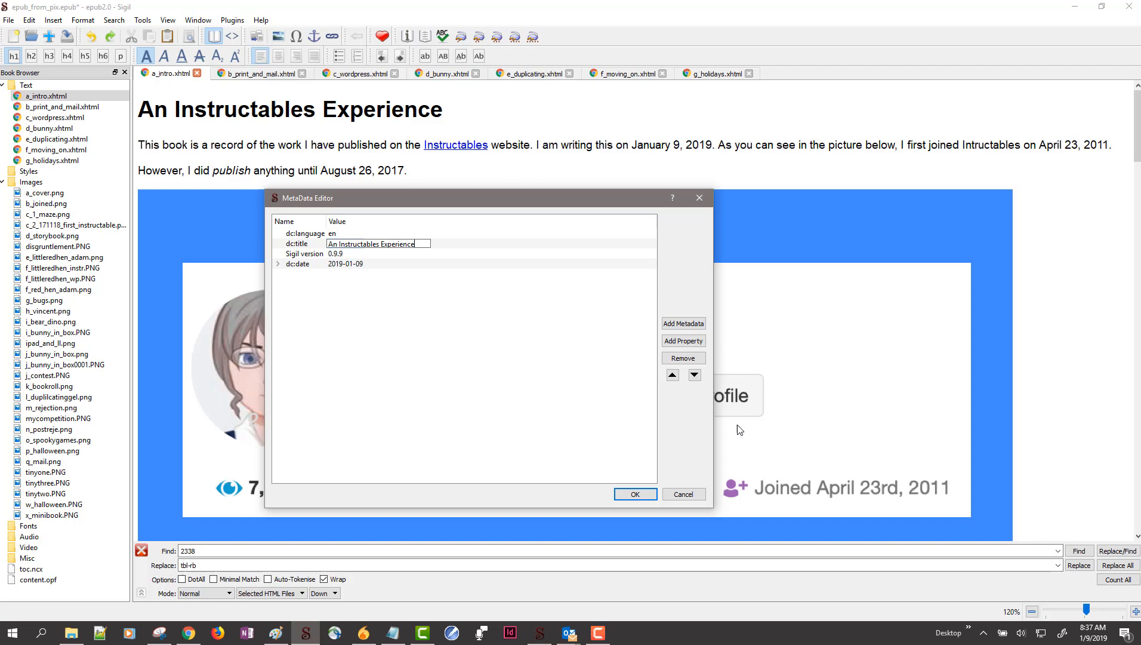
pyautogui.click(682, 340)
pyautogui.write('Grandma Van')
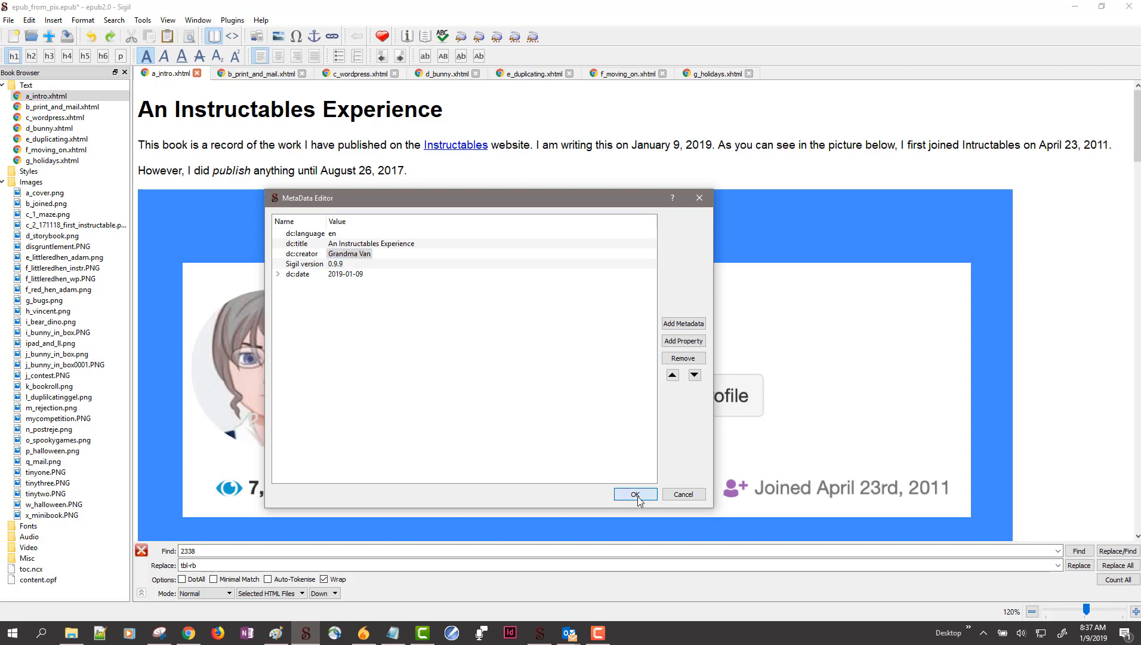
pyautogui.click(634, 494)
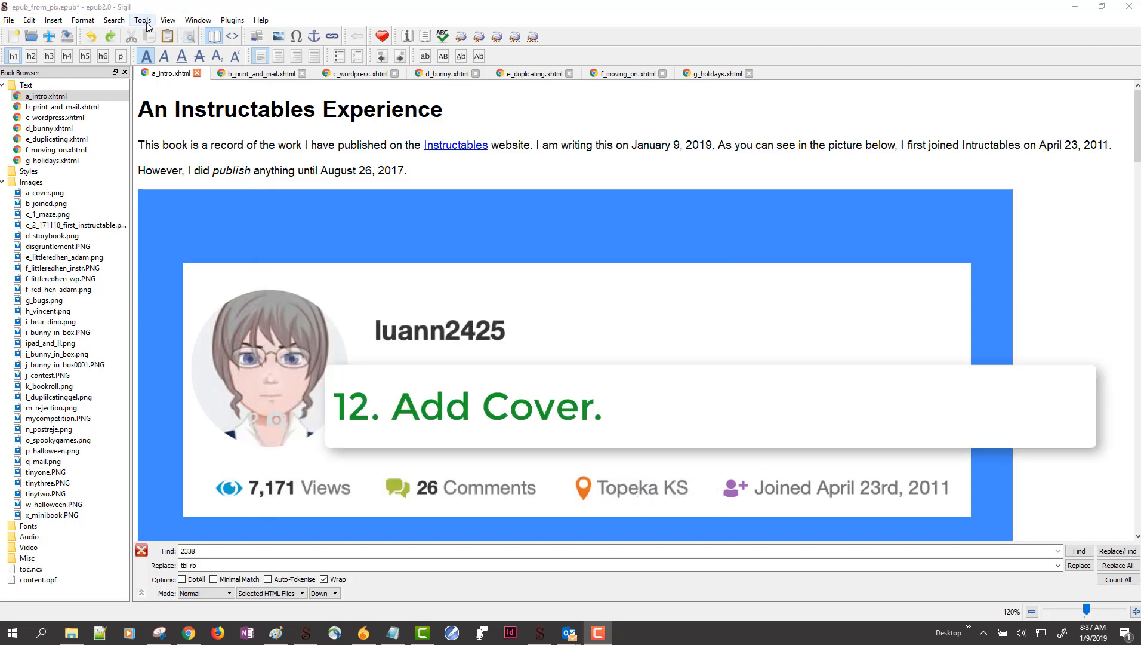
# Step: Add a cover page from a_cover.png via Tools > Add Cover and save the EPUB
pyautogui.click(142, 19)
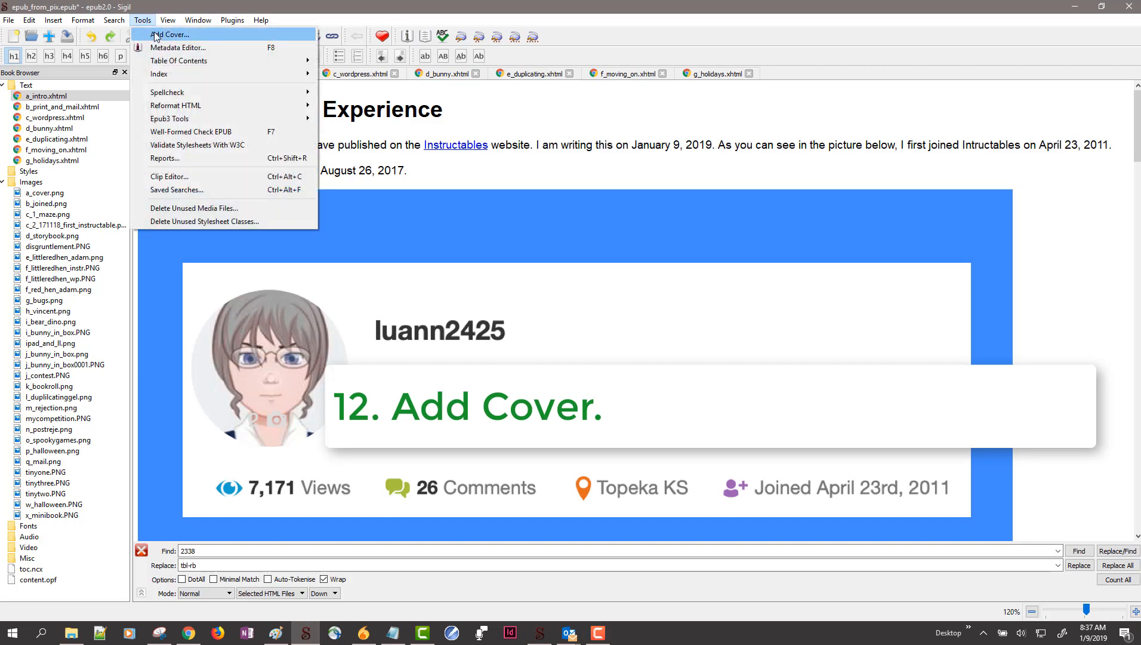
pyautogui.click(169, 35)
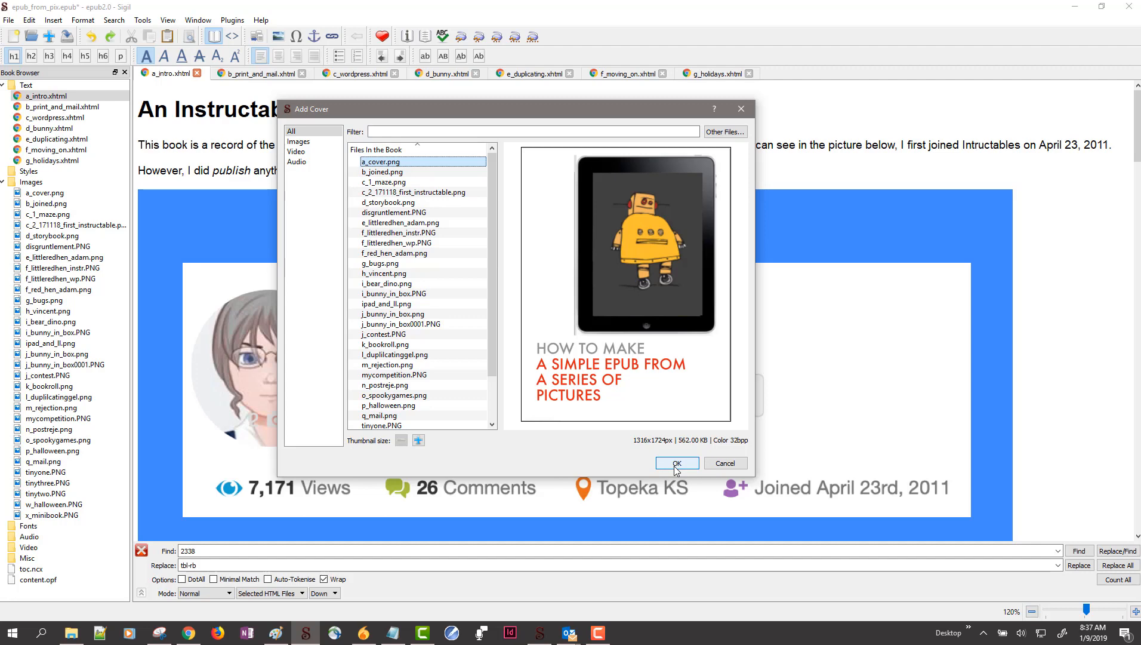
pyautogui.click(676, 463)
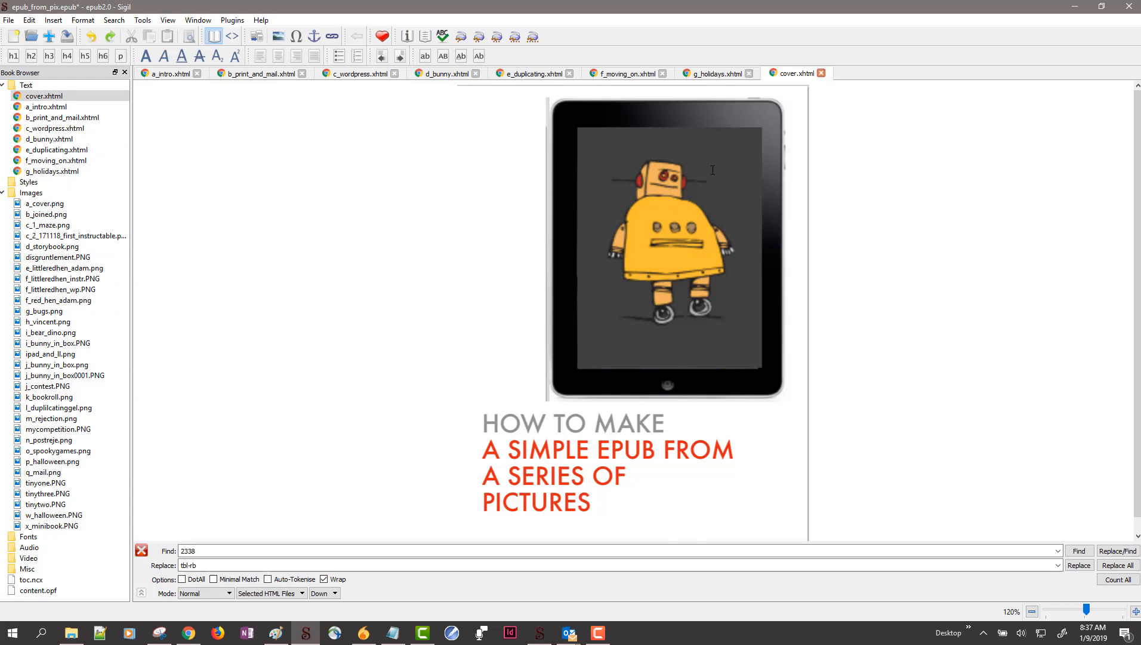
pyautogui.moveTo(251, 177)
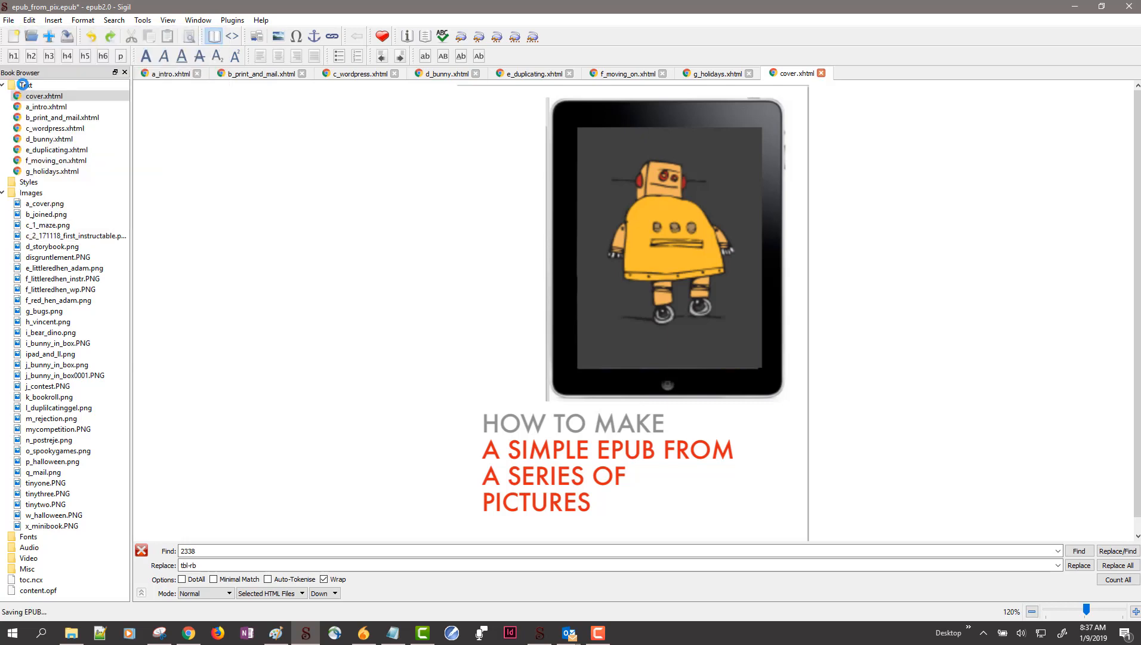
pyautogui.click(626, 631)
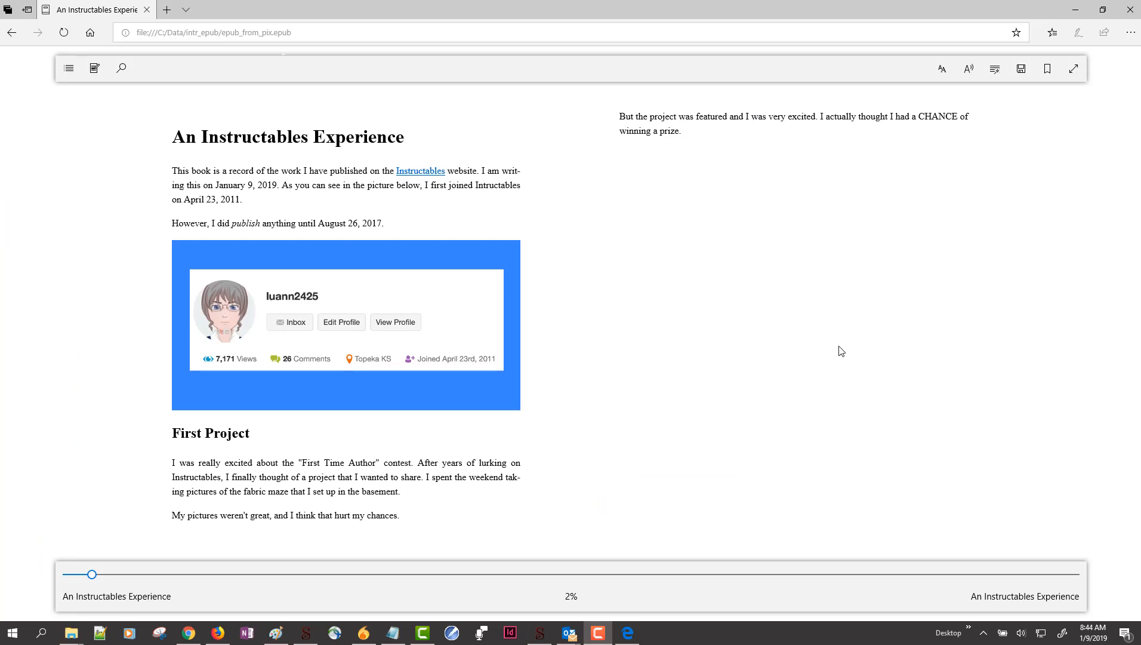
pyautogui.moveTo(66, 92)
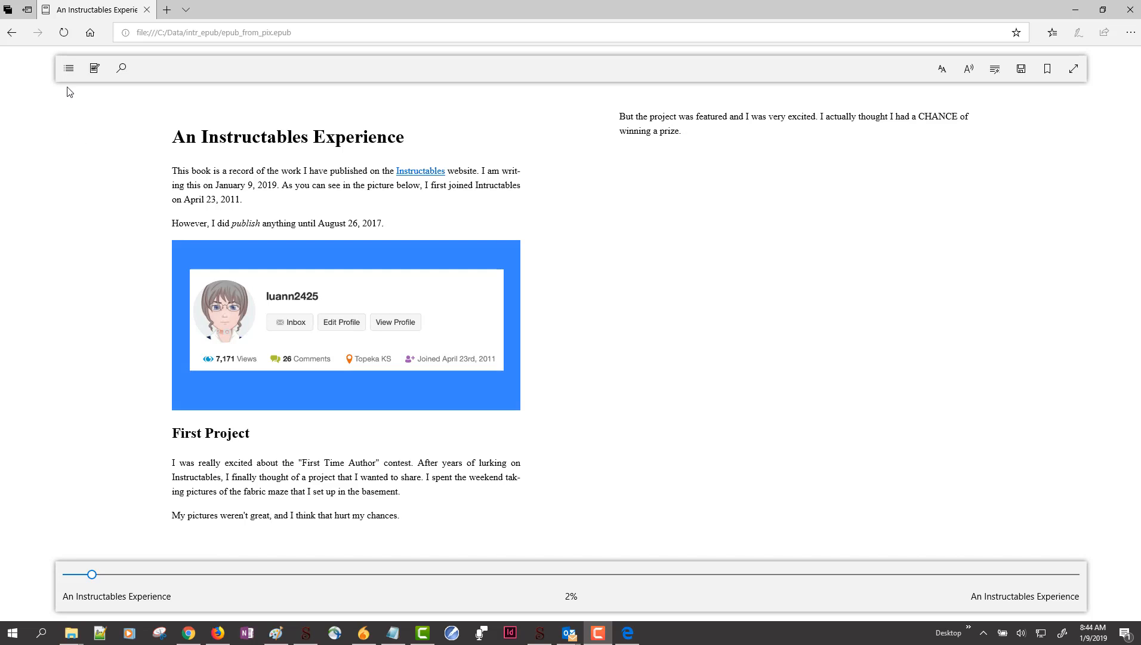
pyautogui.moveTo(68, 68)
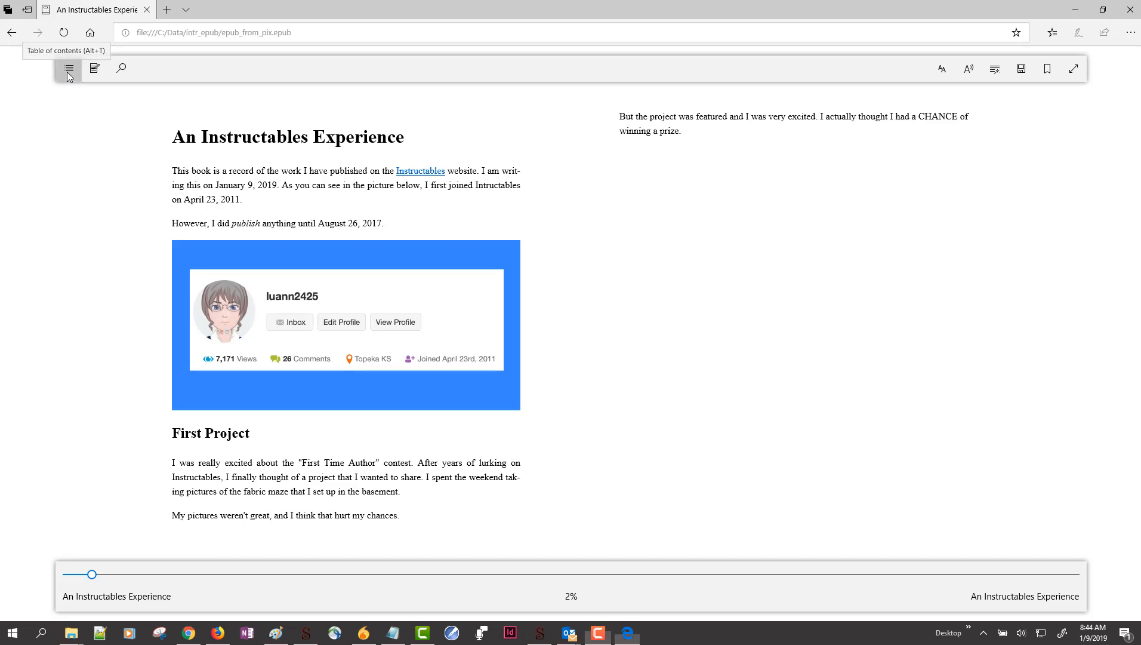
pyautogui.click(68, 68)
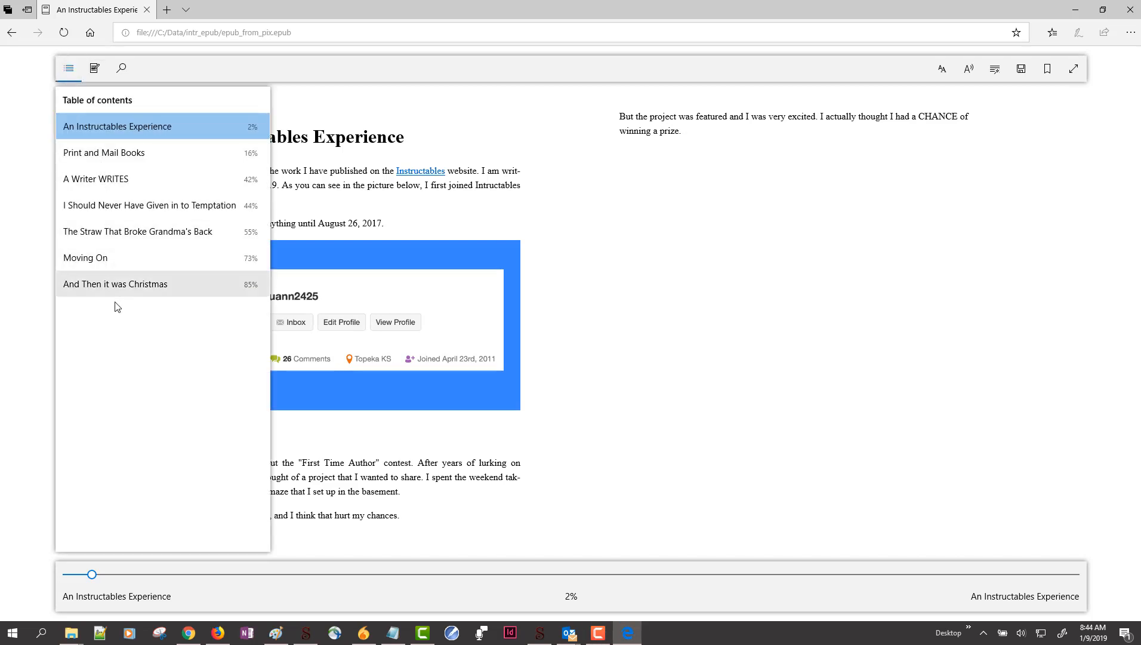
pyautogui.moveTo(137, 232)
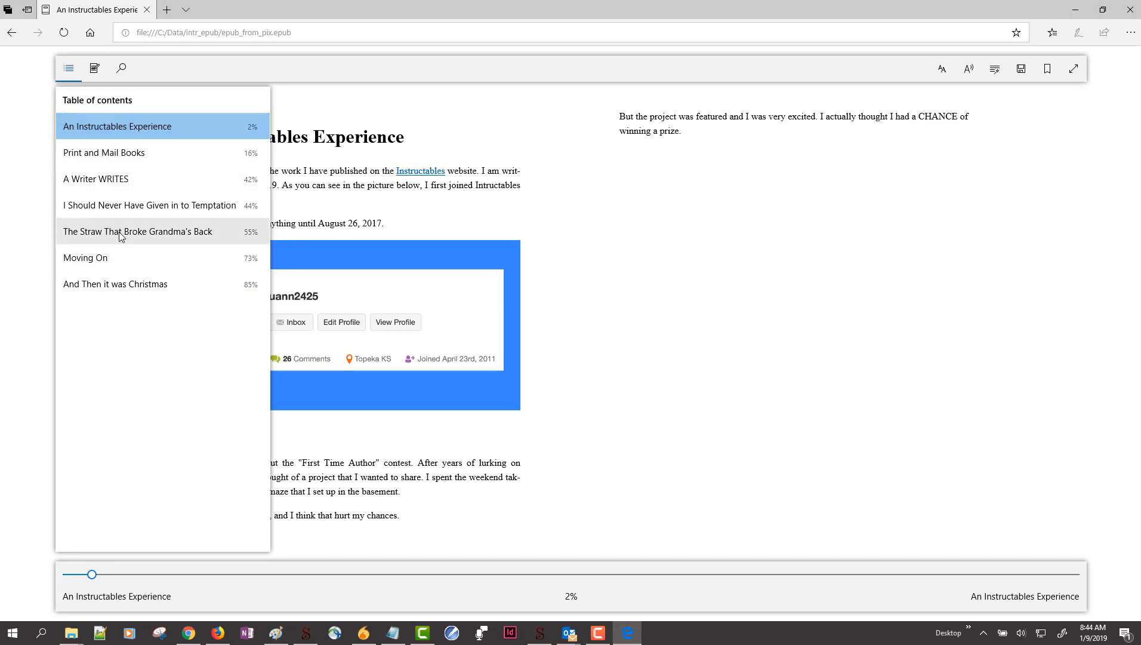
pyautogui.click(137, 232)
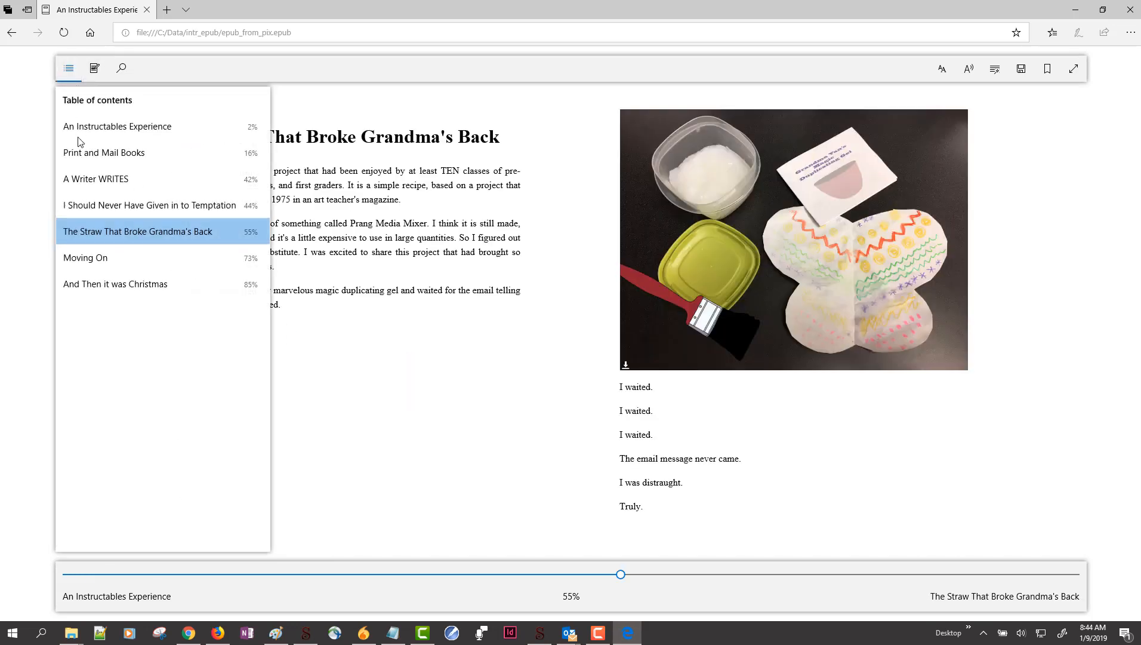
pyautogui.click(95, 178)
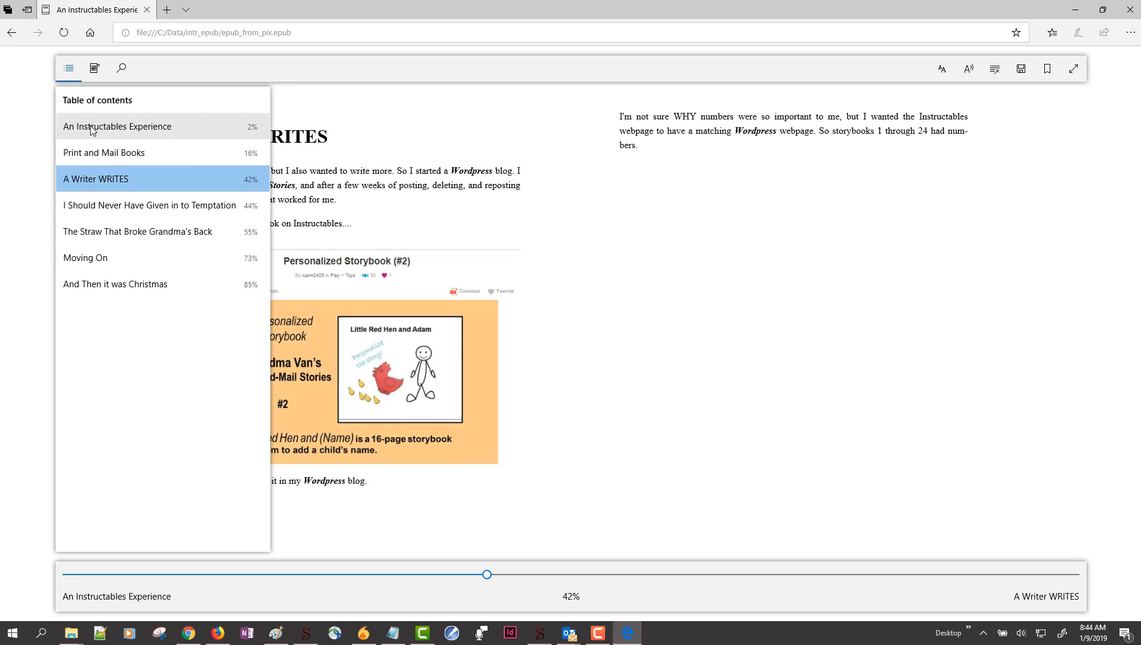
pyautogui.click(117, 126)
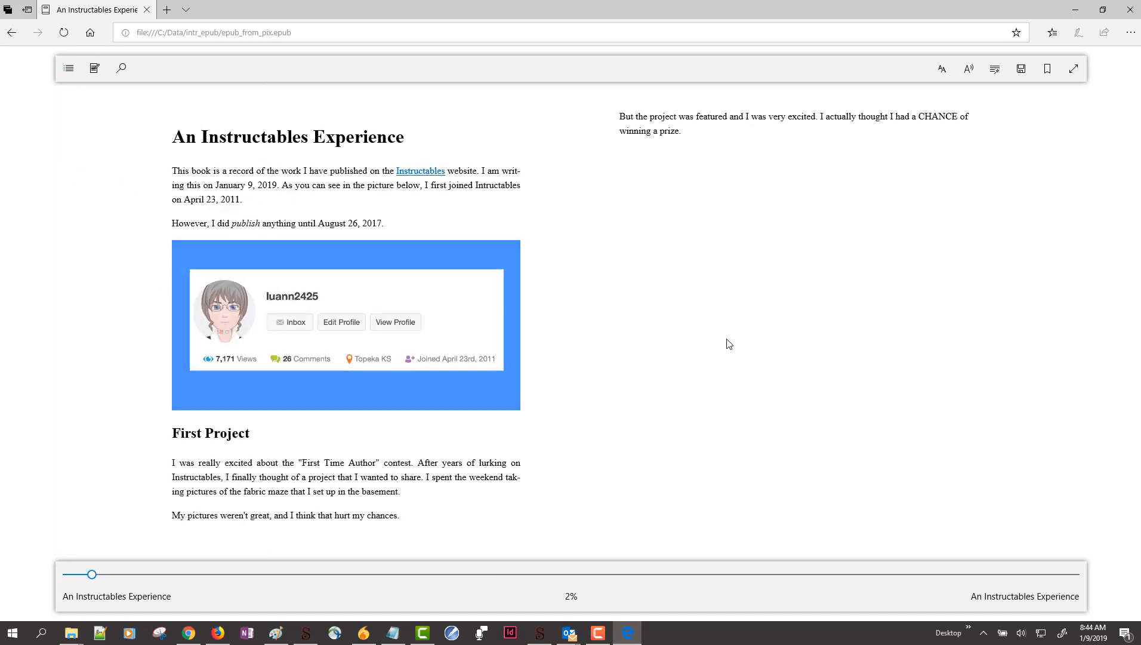
pyautogui.moveTo(92, 575); pyautogui.dragTo(339, 575)
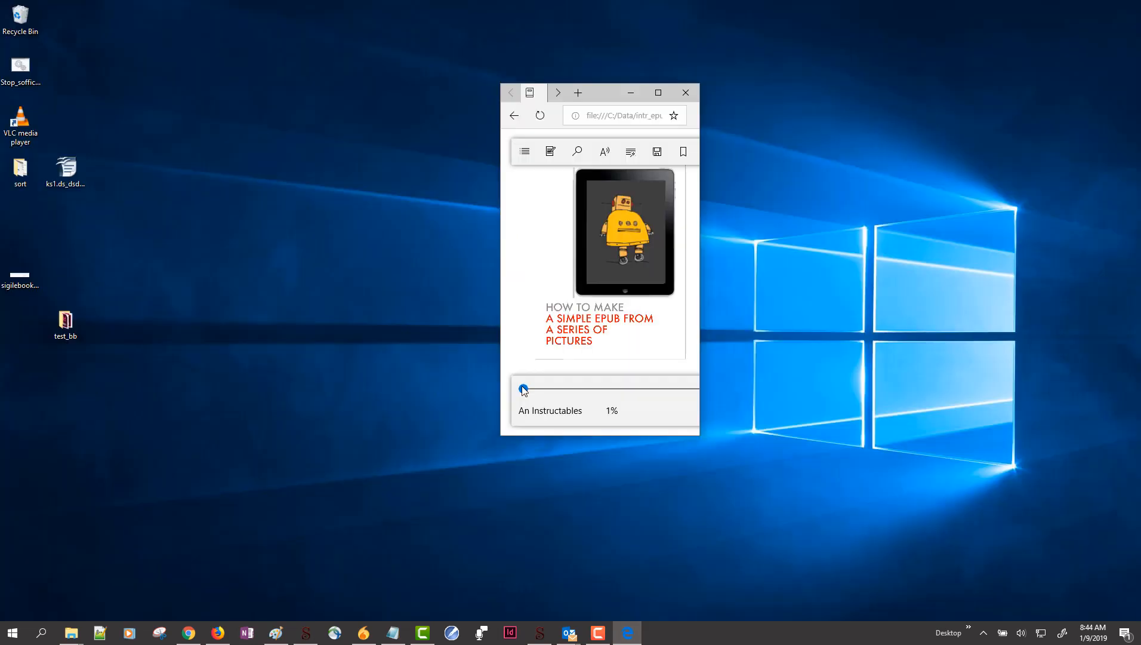
# Step: Drag the reading slider from the cover through 30%, 43%, 62% to about 91% in 'And Then it was Christmas'
pyautogui.moveTo(523, 388); pyautogui.dragTo(541, 388)
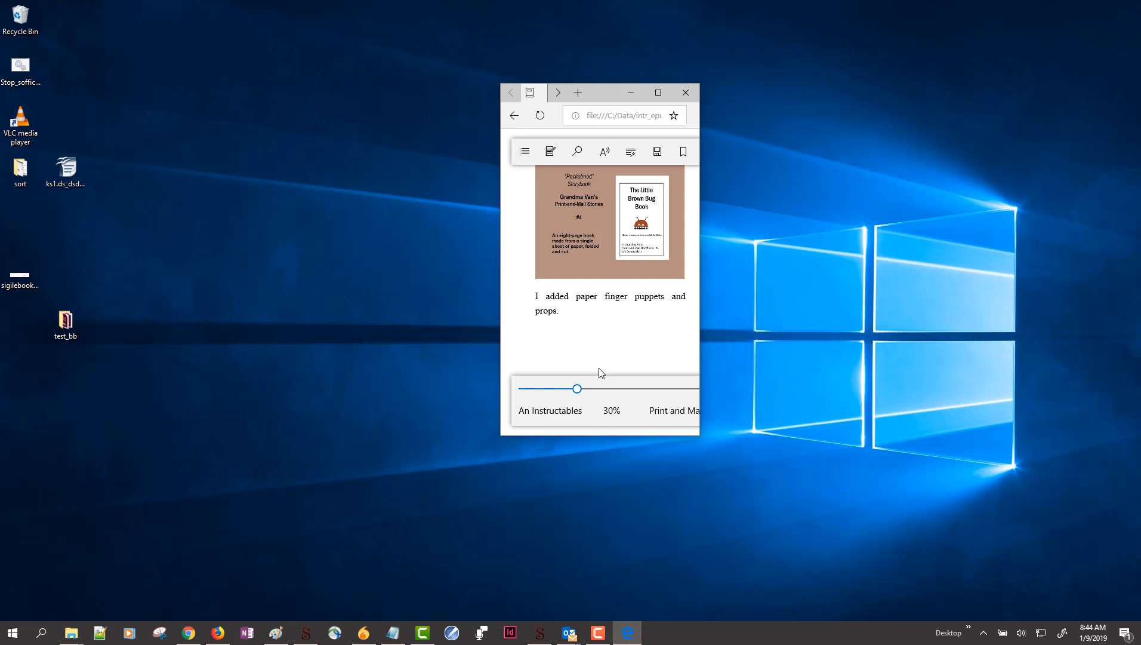
pyautogui.moveTo(577, 388); pyautogui.dragTo(599, 388)
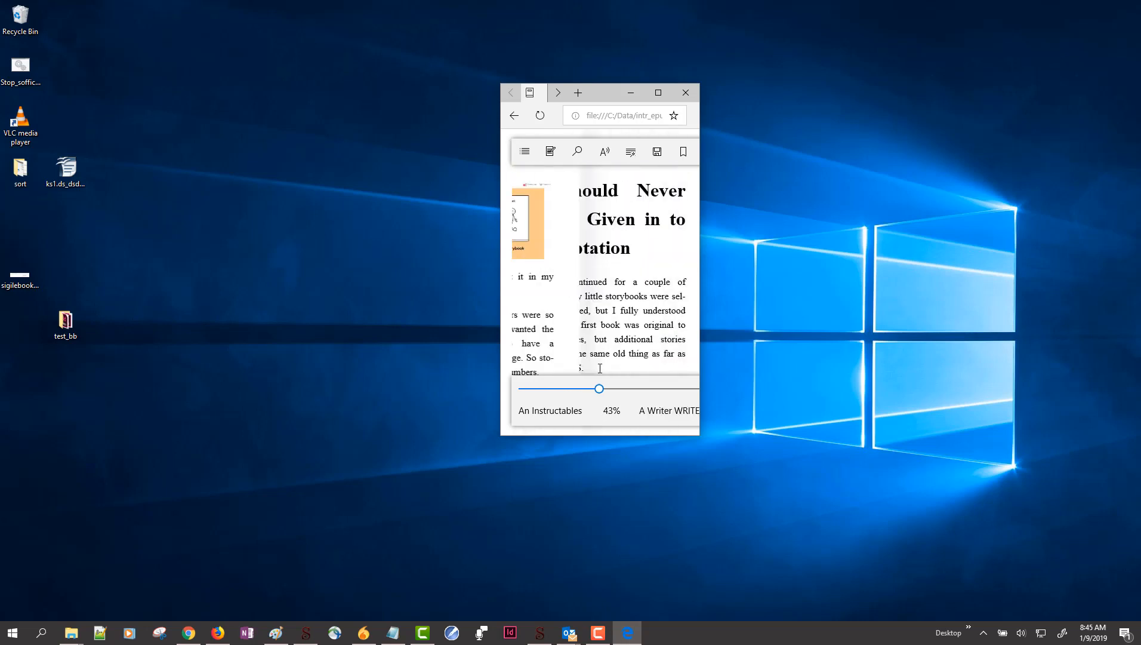
pyautogui.moveTo(599, 388); pyautogui.dragTo(632, 388)
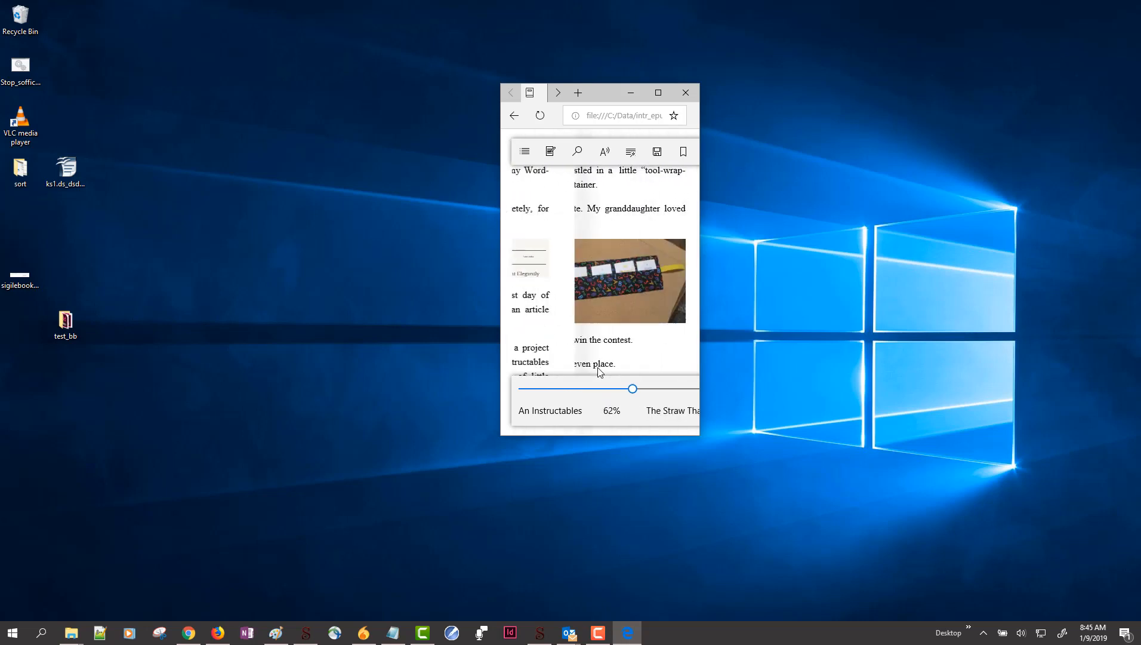
pyautogui.moveTo(633, 388); pyautogui.dragTo(645, 387)
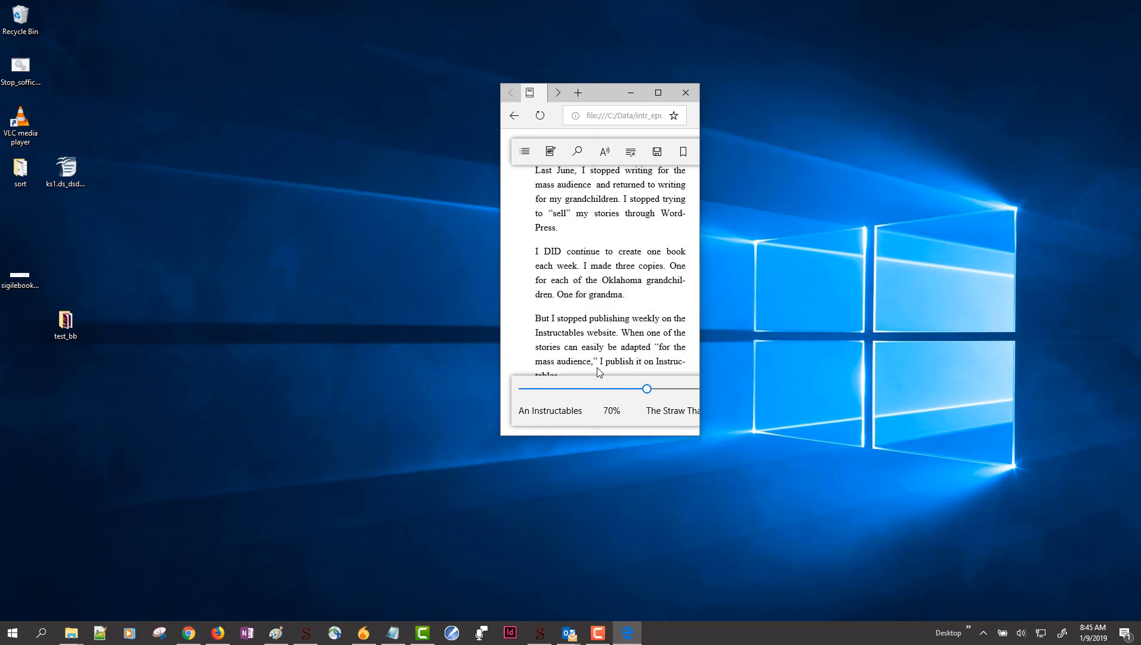
pyautogui.moveTo(645, 388); pyautogui.dragTo(684, 388)
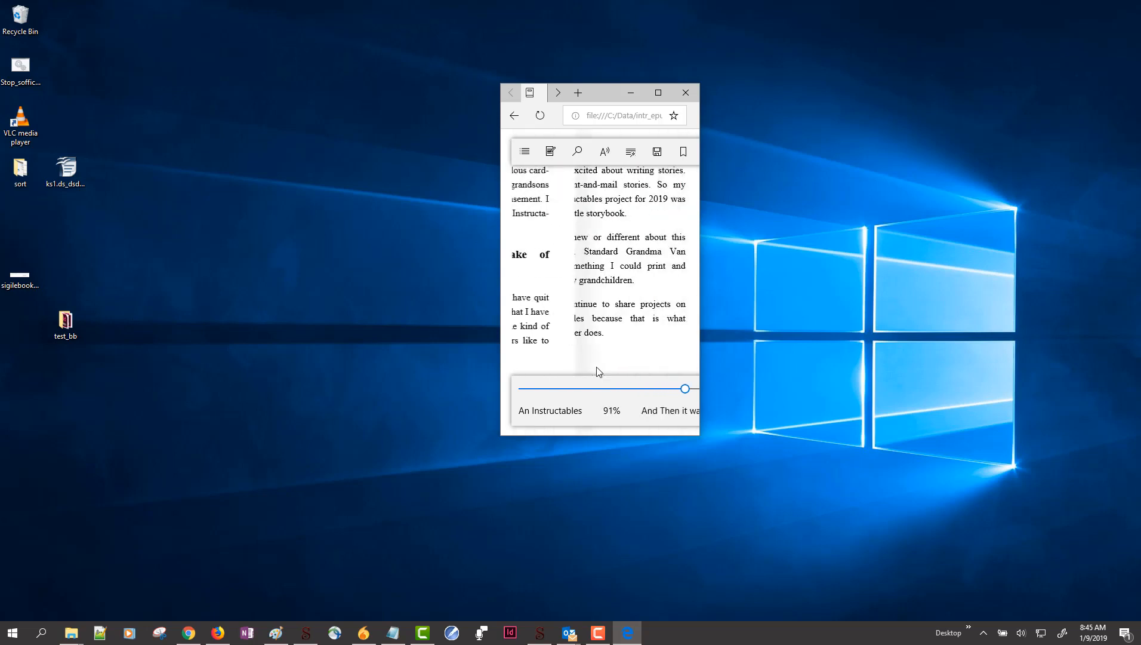